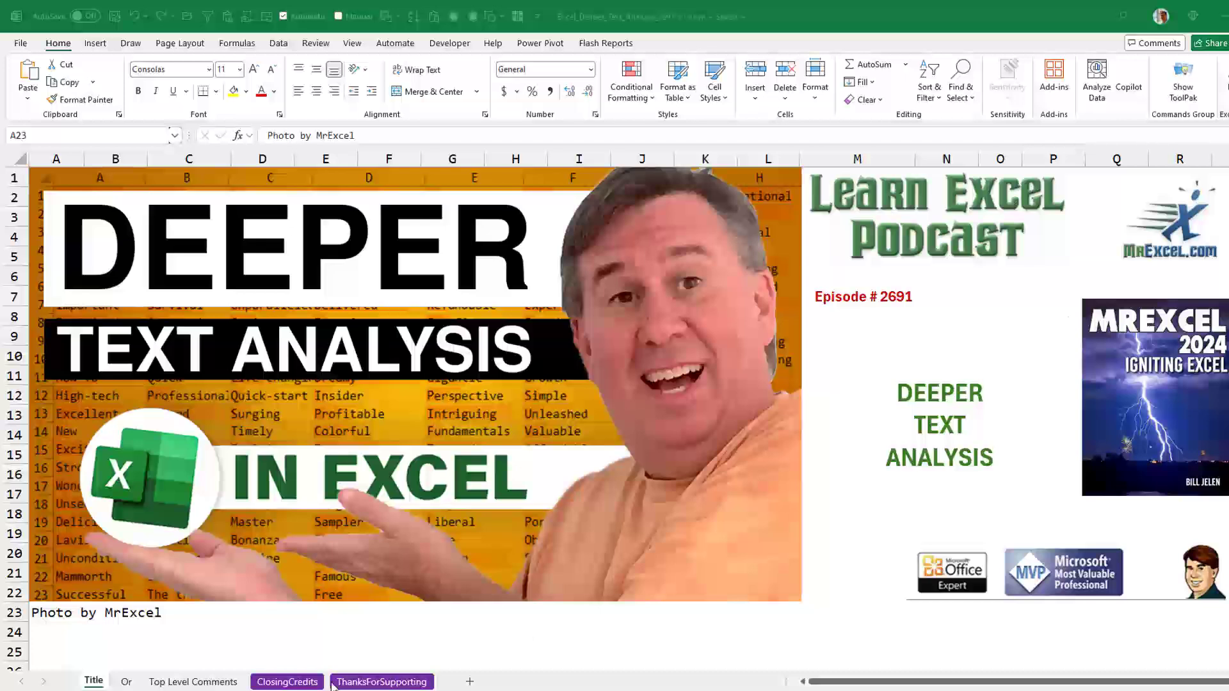
Step: Switch to the 'Or' sheet showing the Think Deeper vs Advanced Analysis title image
left_click(125, 681)
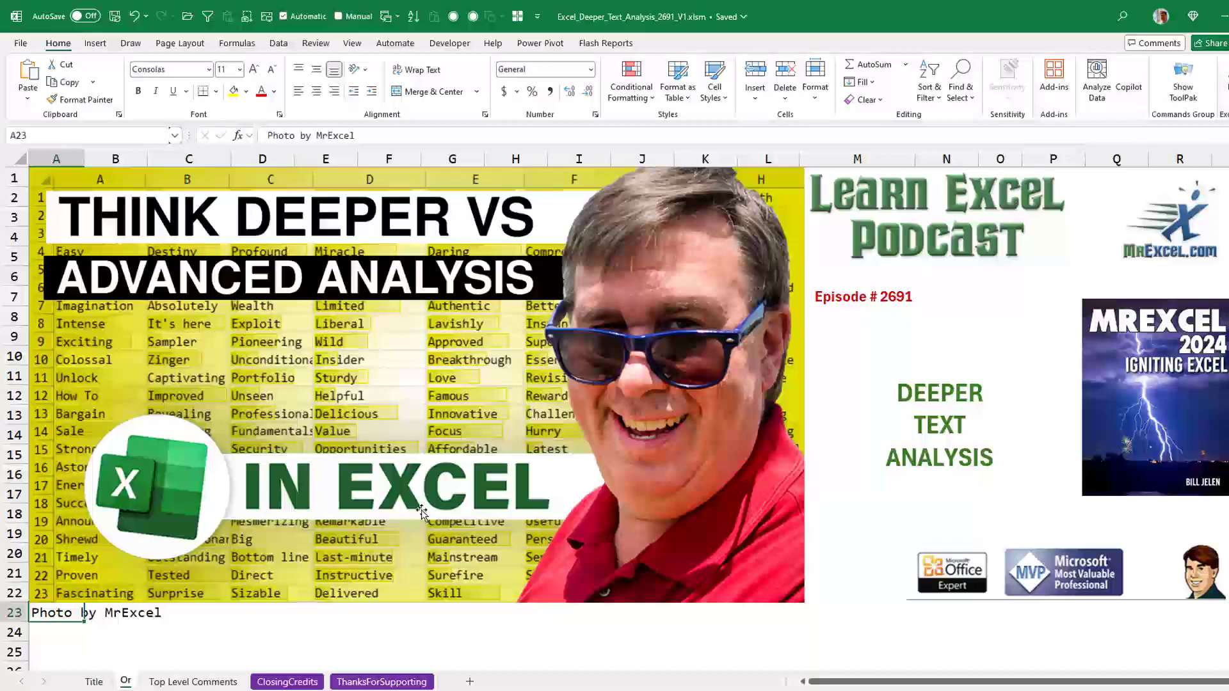
mouse_move(353, 384)
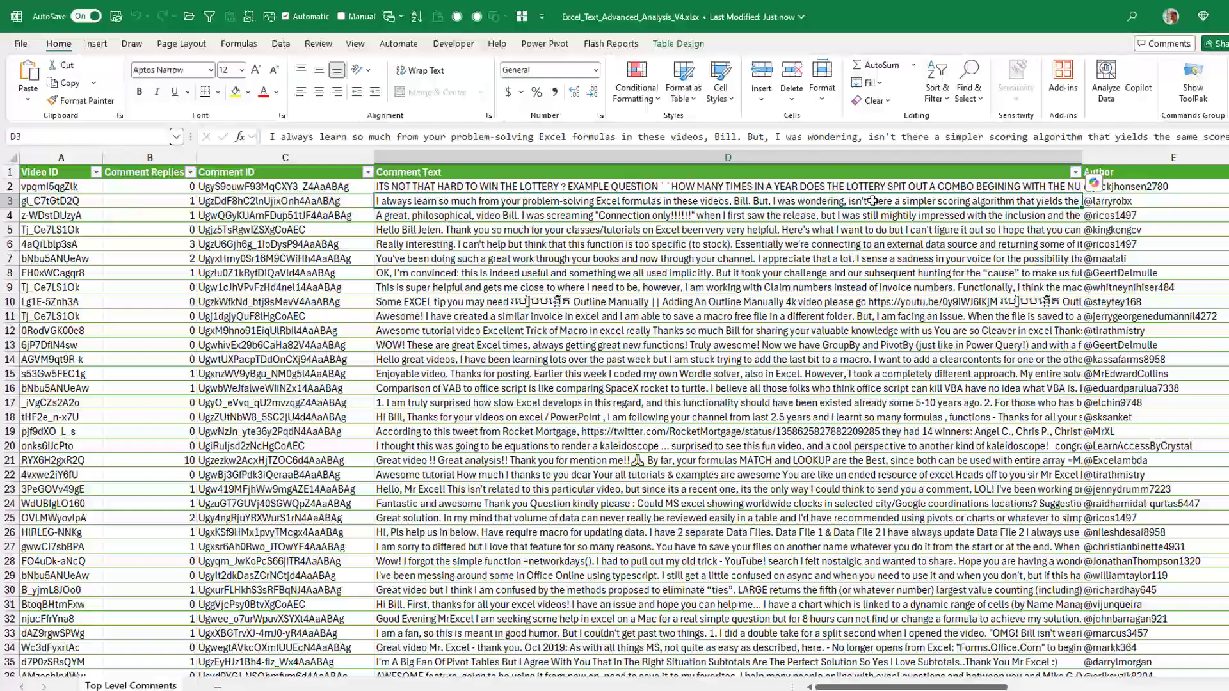
mouse_move(873, 201)
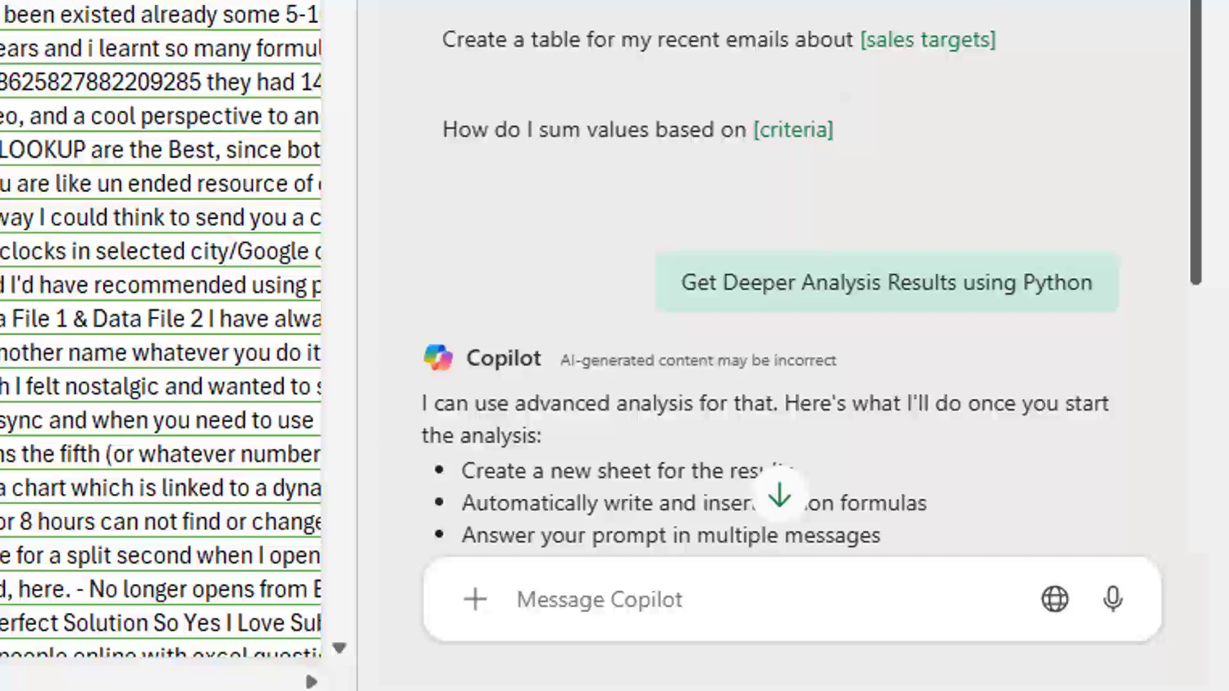
mouse_move(1044, 202)
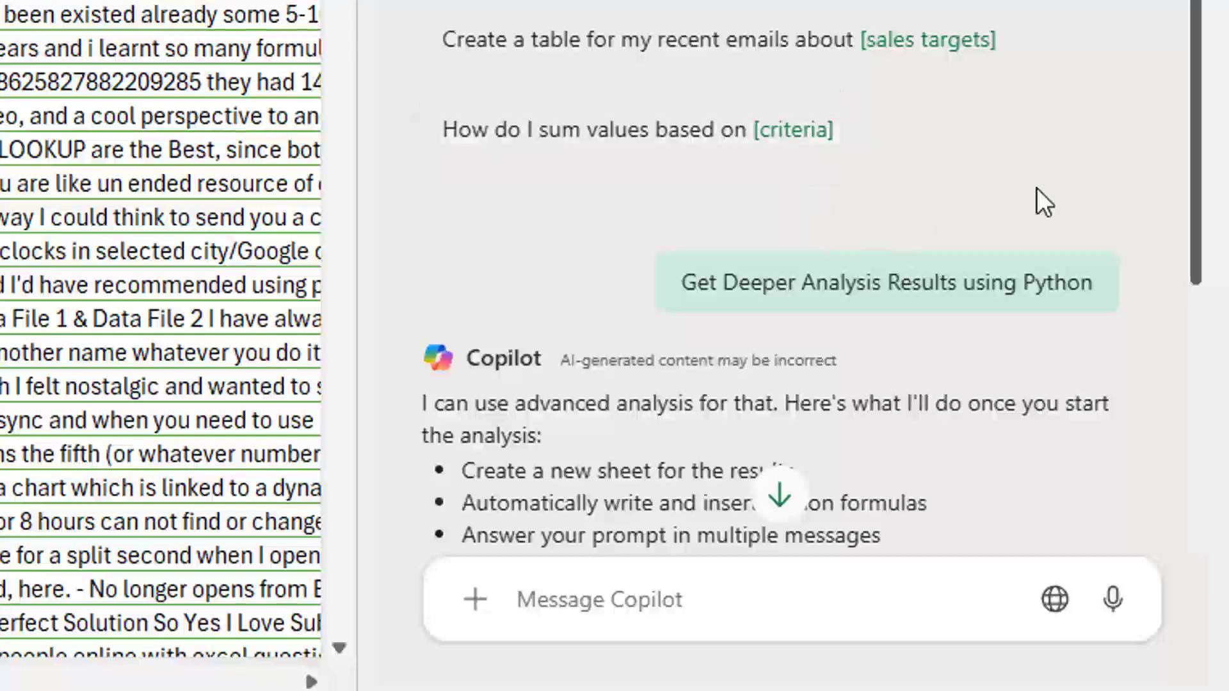
Step: Scroll the Copilot pane down to the Start and Start with think deeper options
scroll("down", 3)
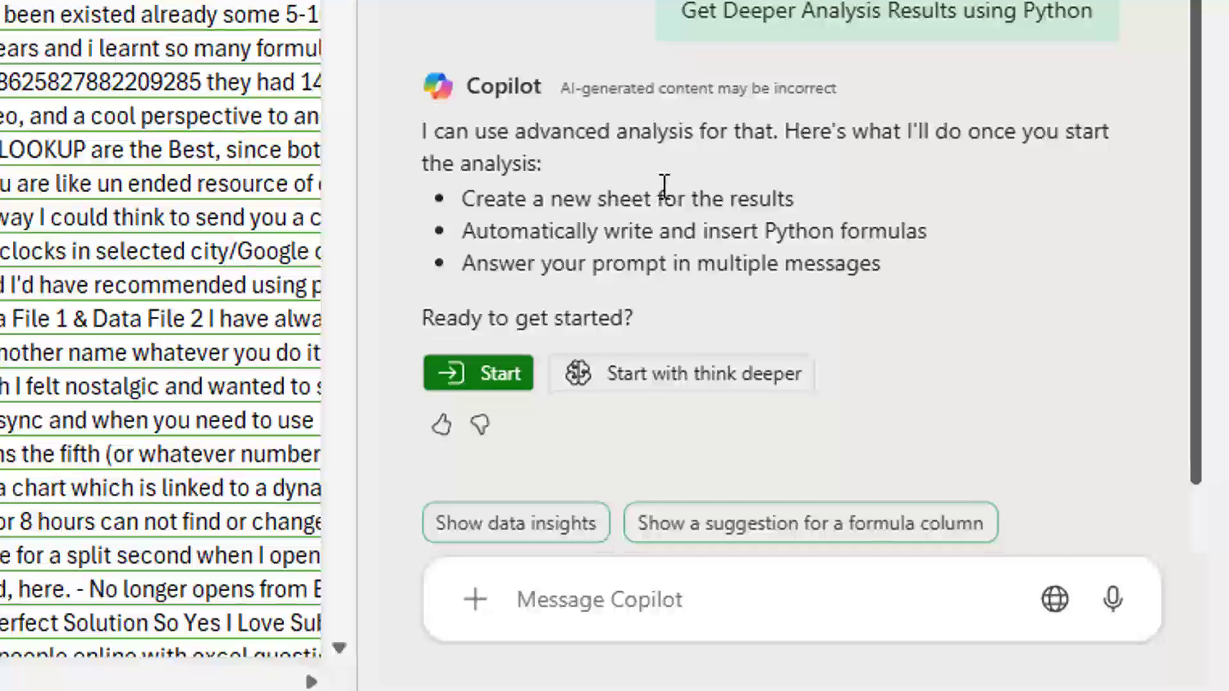
Step: Scroll the Copilot pane to follow the Think Deeper analysis plan being generated
scroll("down", 3)
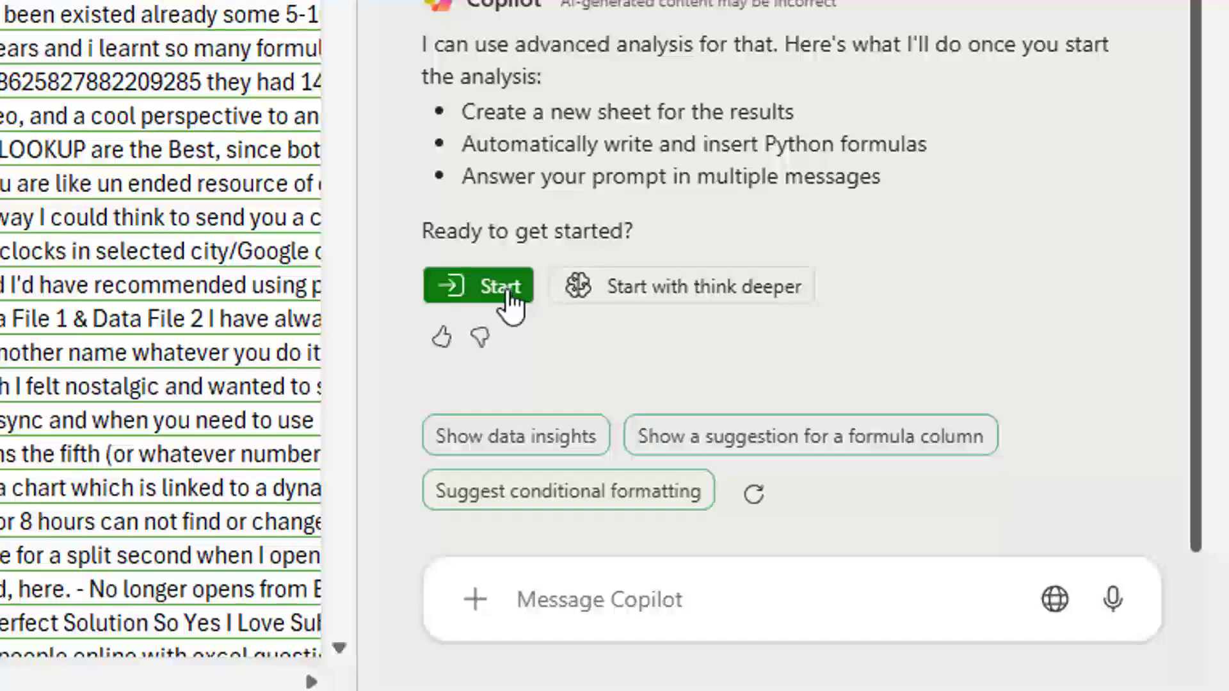
mouse_move(635, 297)
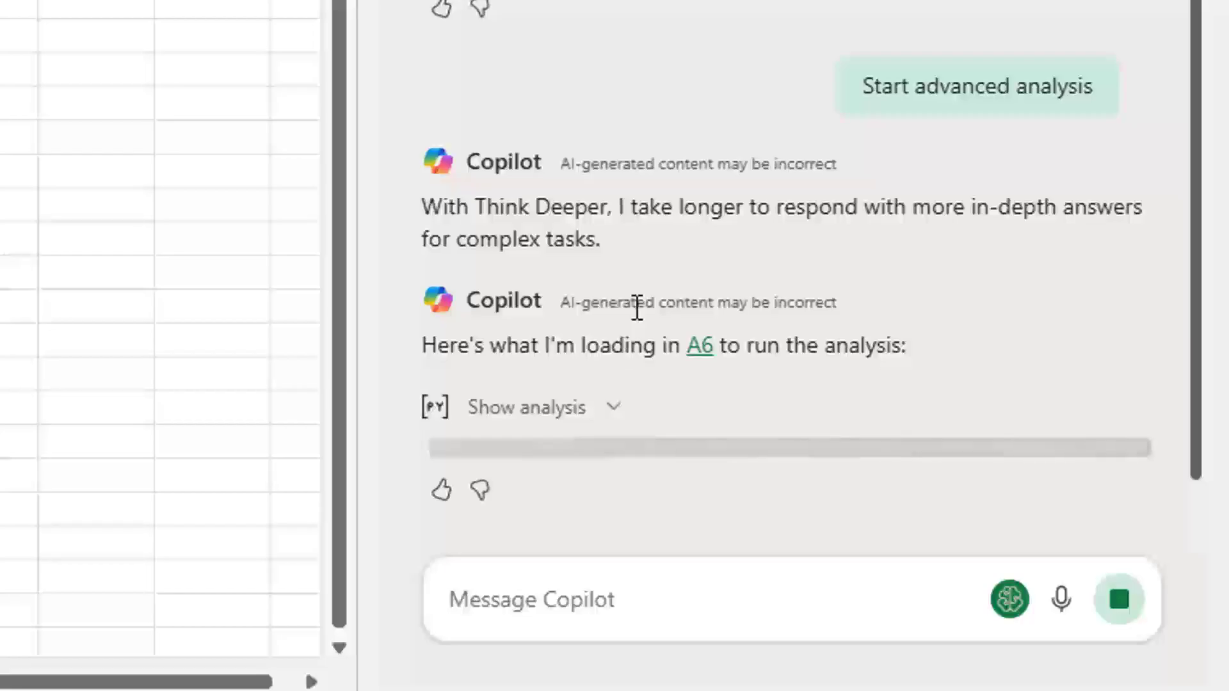
mouse_move(736, 270)
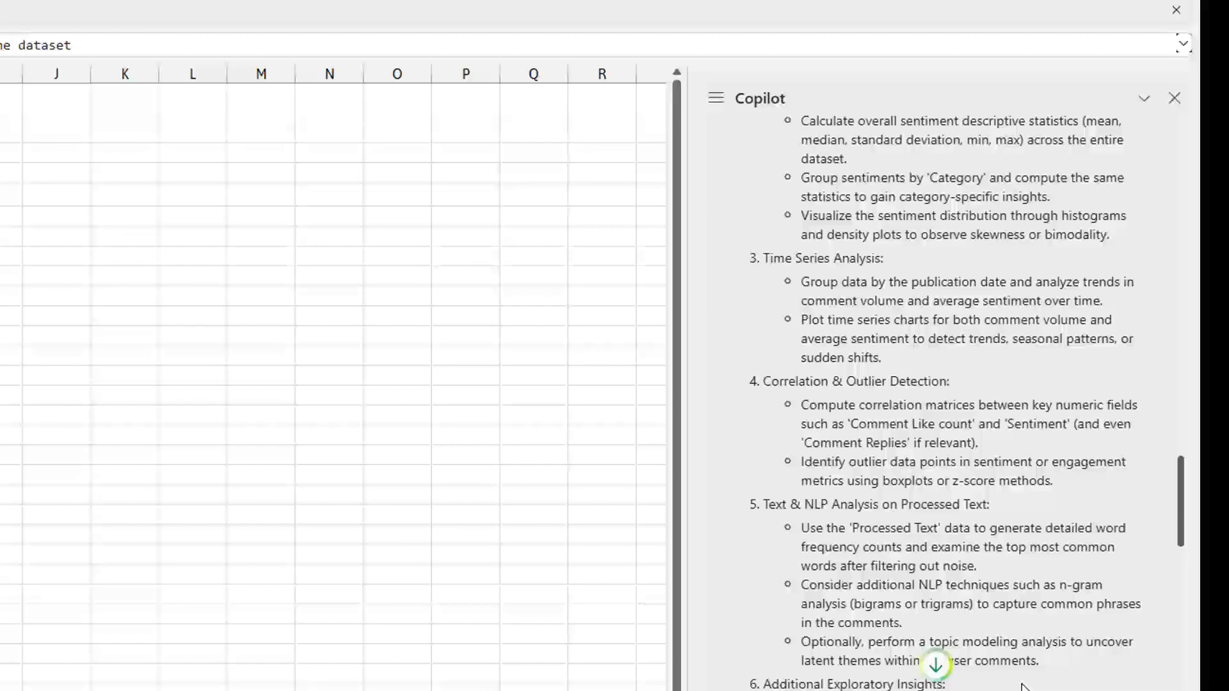
Step: Scroll through Copilot's missing-values tables at A6 and A23 and the Sentiment statistics at A40 (mean ~0.481)
scroll("down", 3)
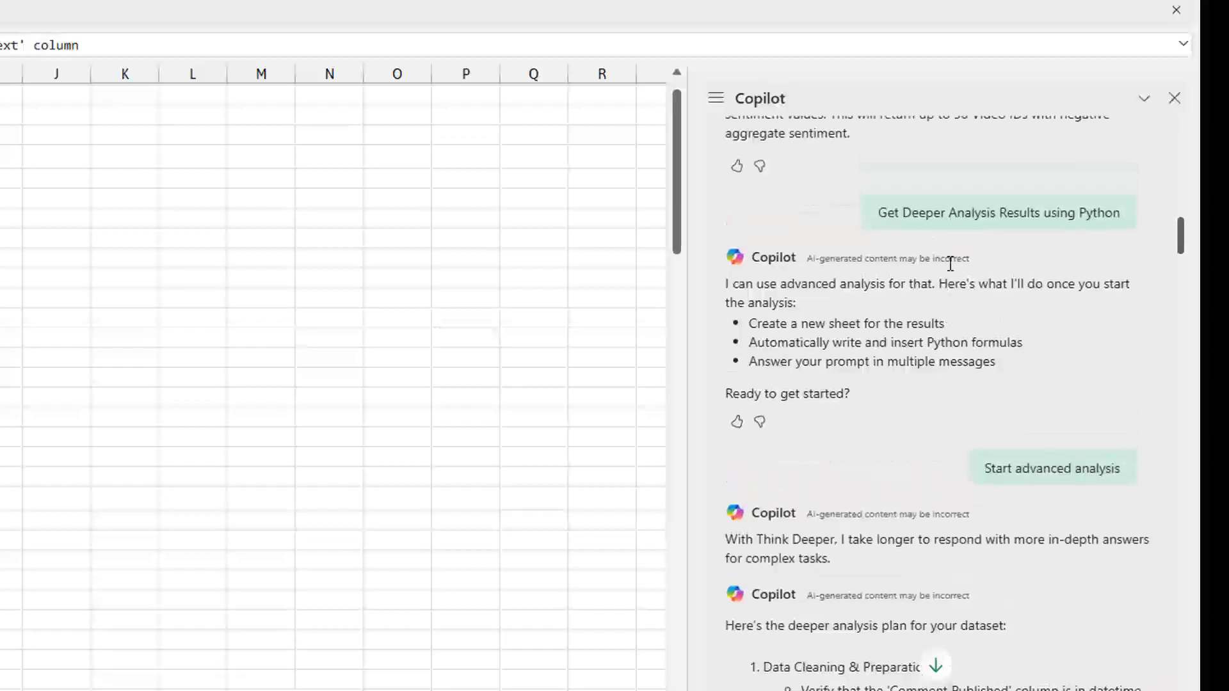
scroll("down", 3)
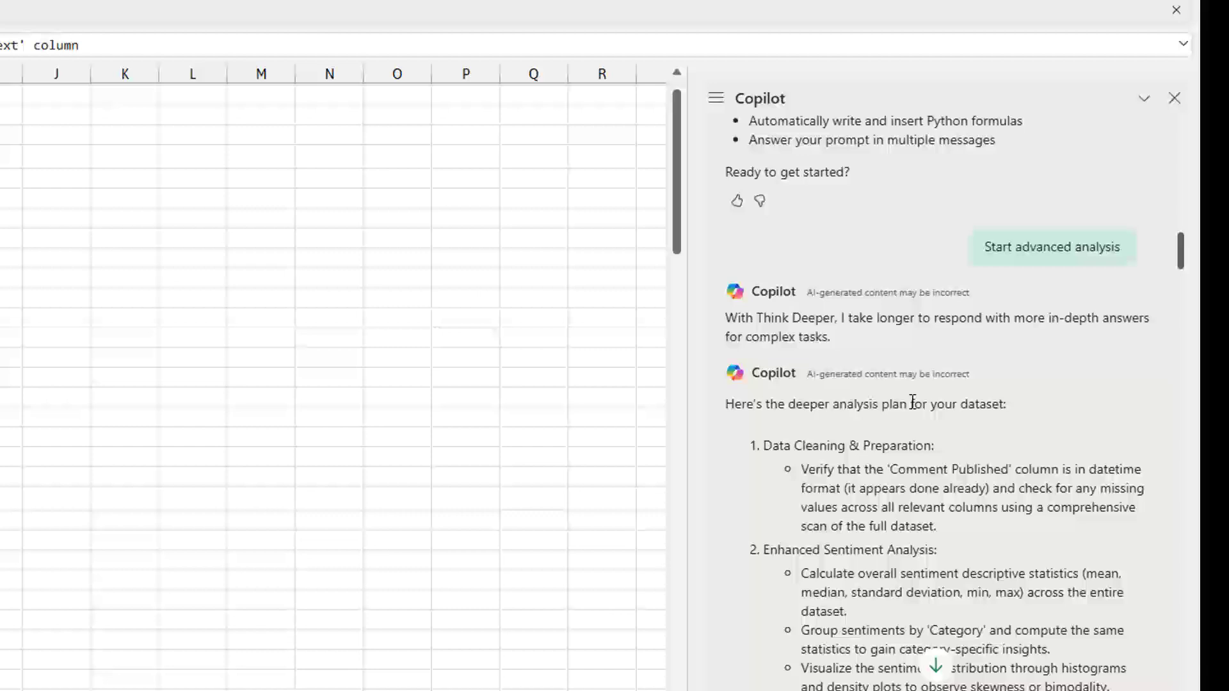
scroll("down", 3)
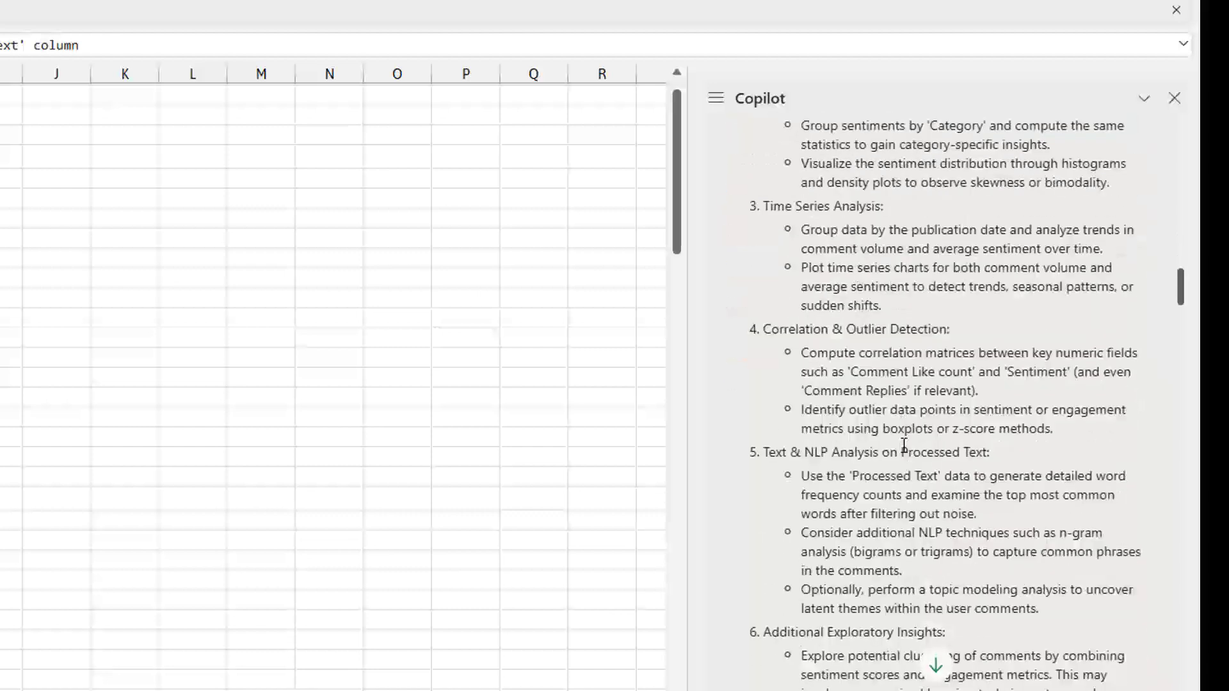
scroll("down", 3)
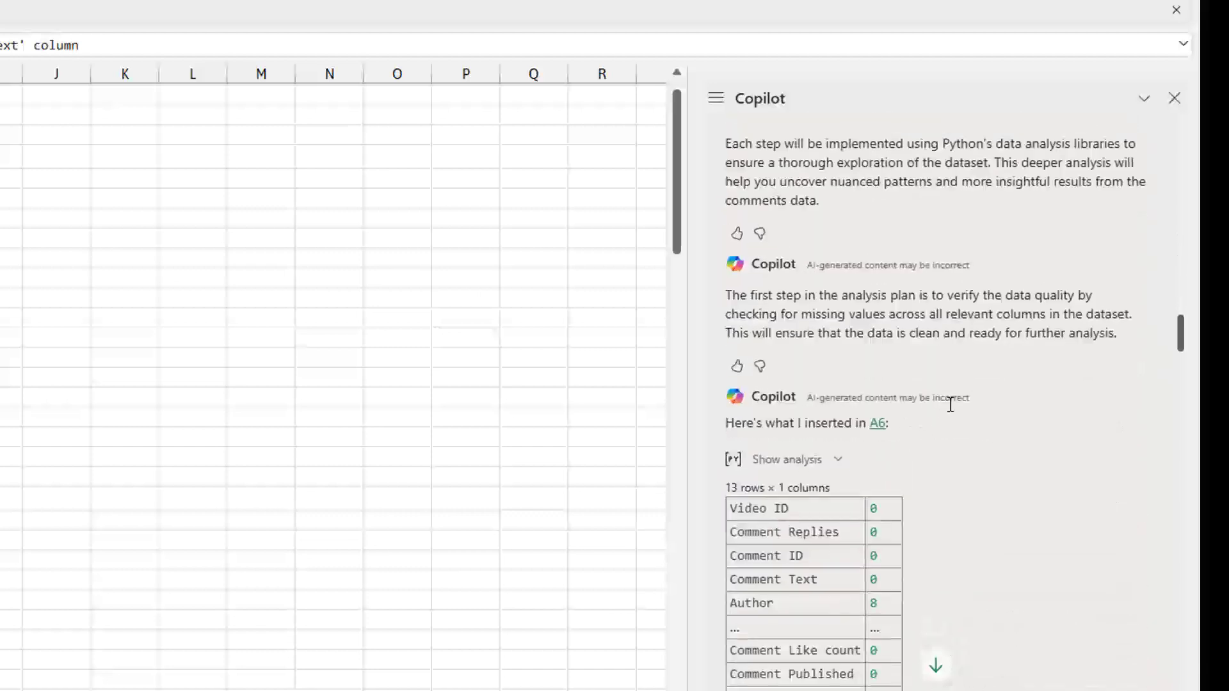
scroll("down", 3)
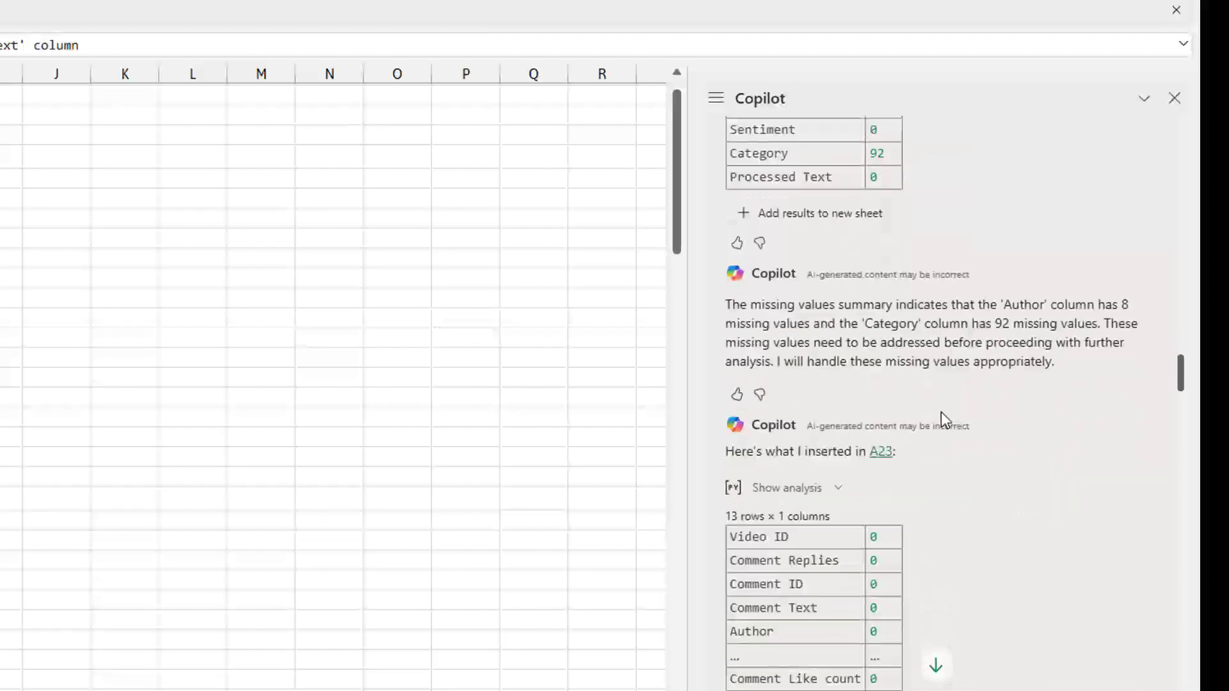
scroll("down", 3)
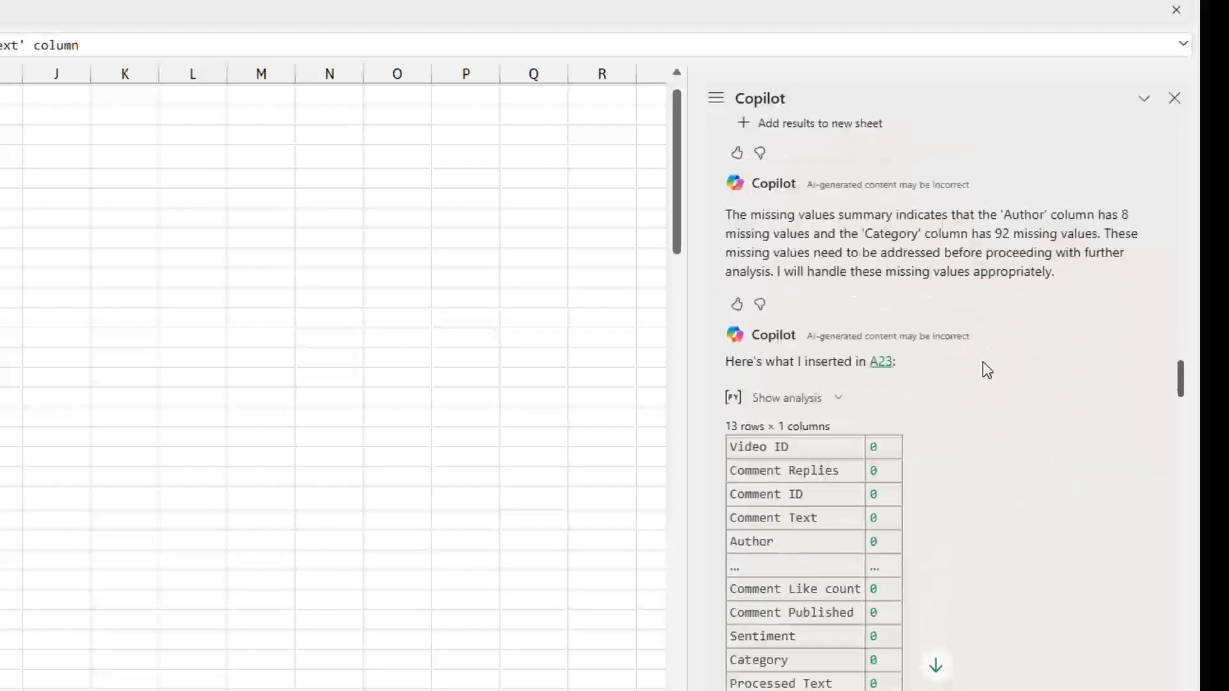
scroll("down", 3)
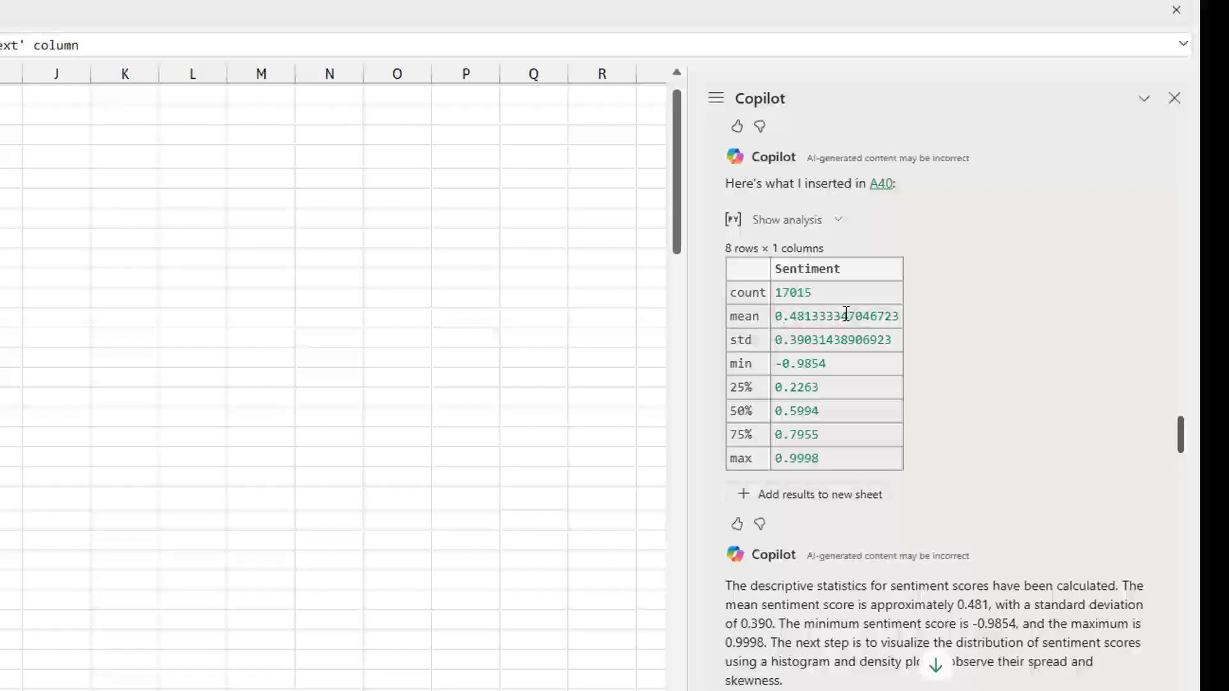
mouse_move(897, 312)
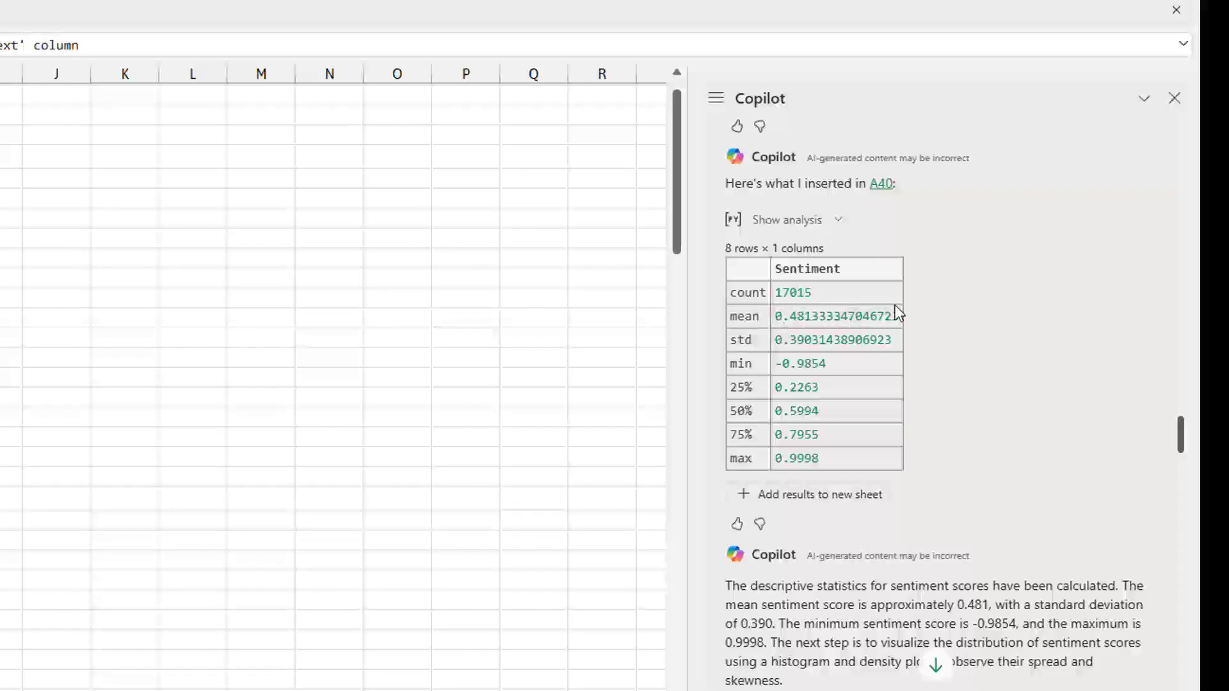
mouse_move(953, 321)
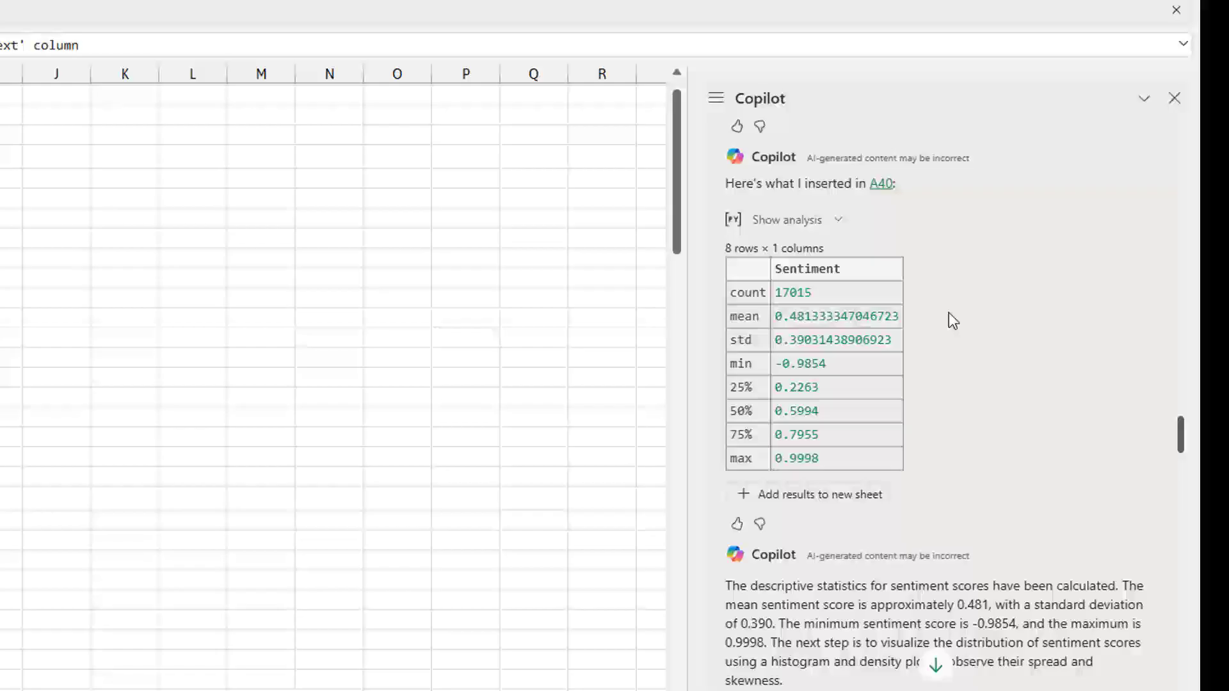
Step: Scroll through Copilot's correlation result and top-word frequency table
scroll("down", 3)
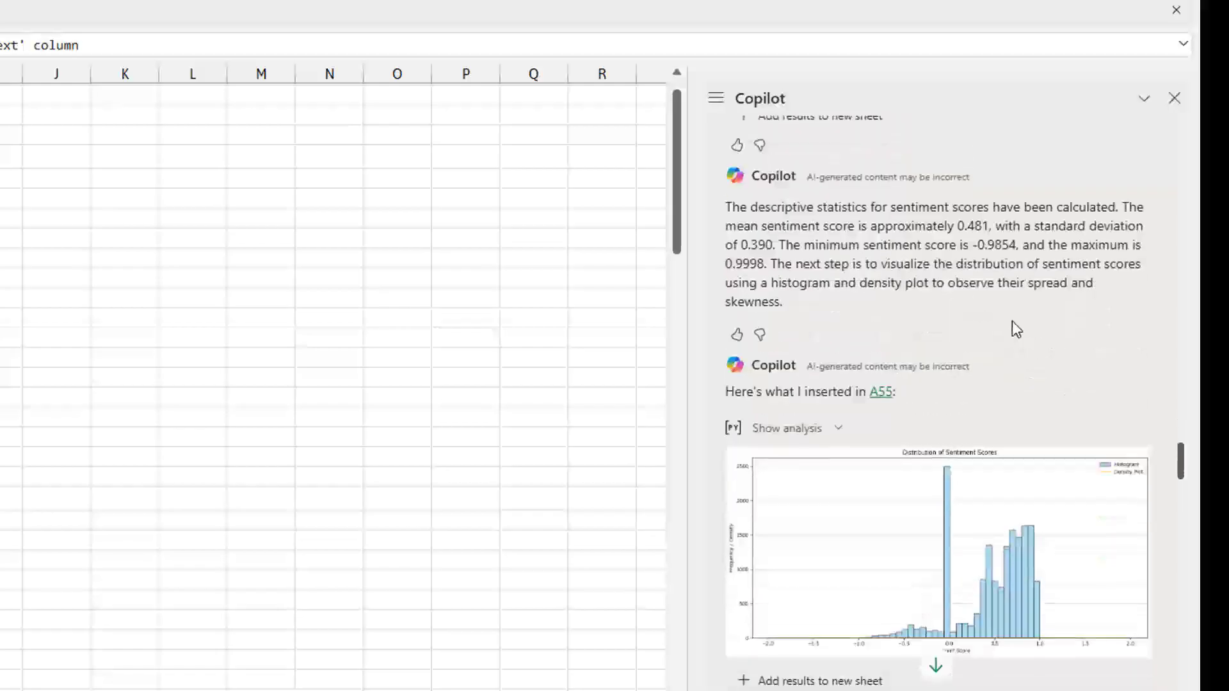
scroll("down", 3)
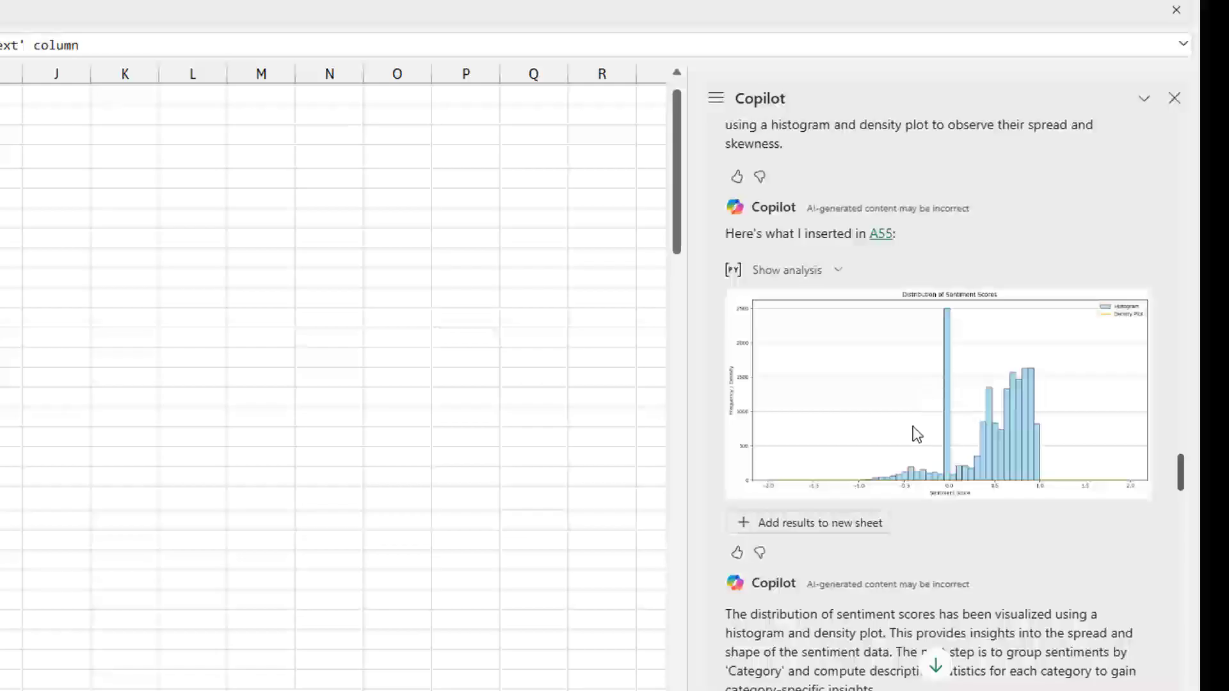
mouse_move(951, 437)
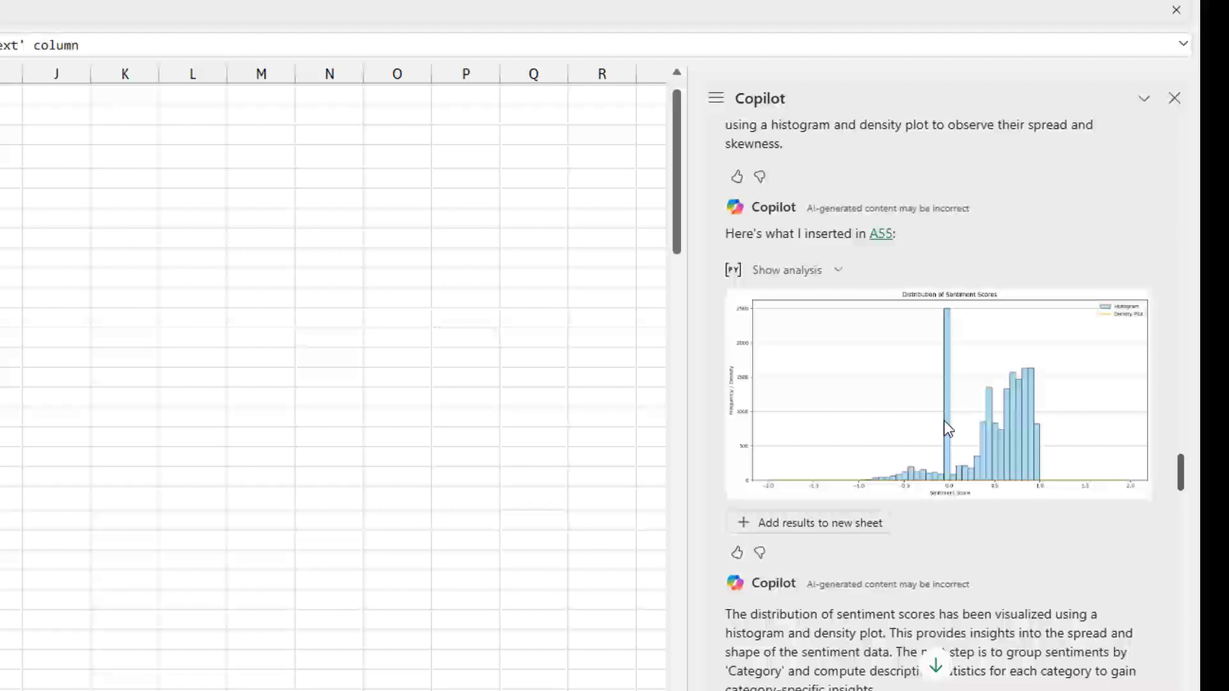
mouse_move(971, 476)
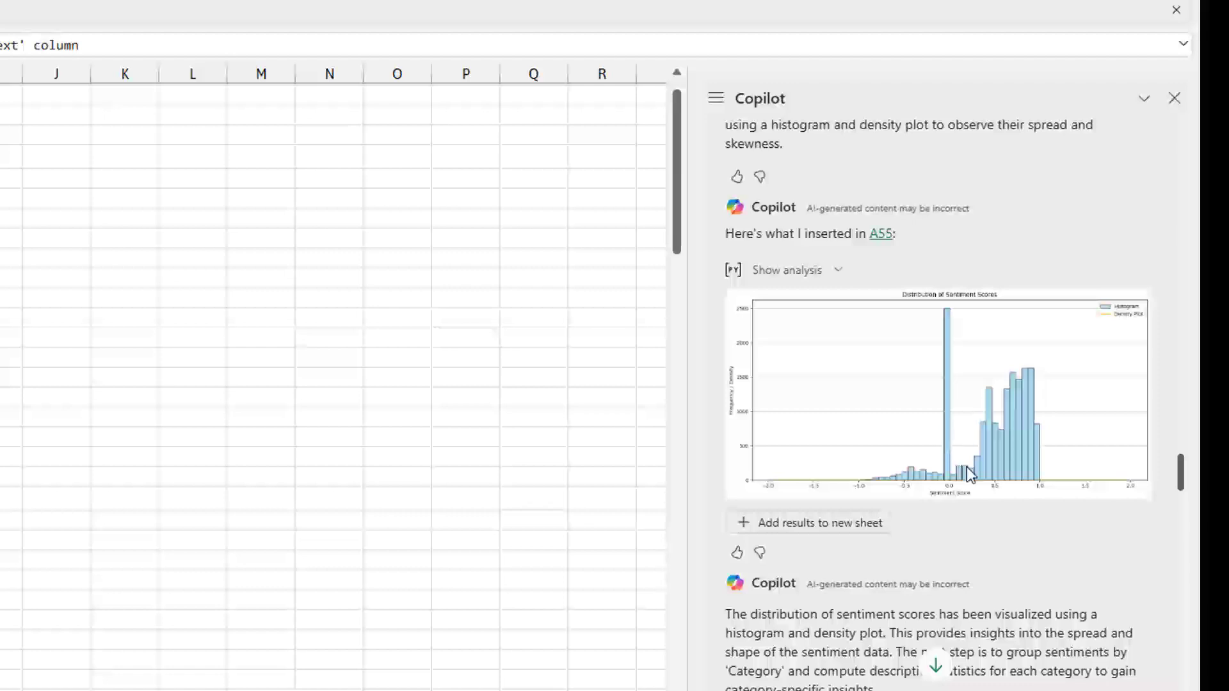
mouse_move(1006, 435)
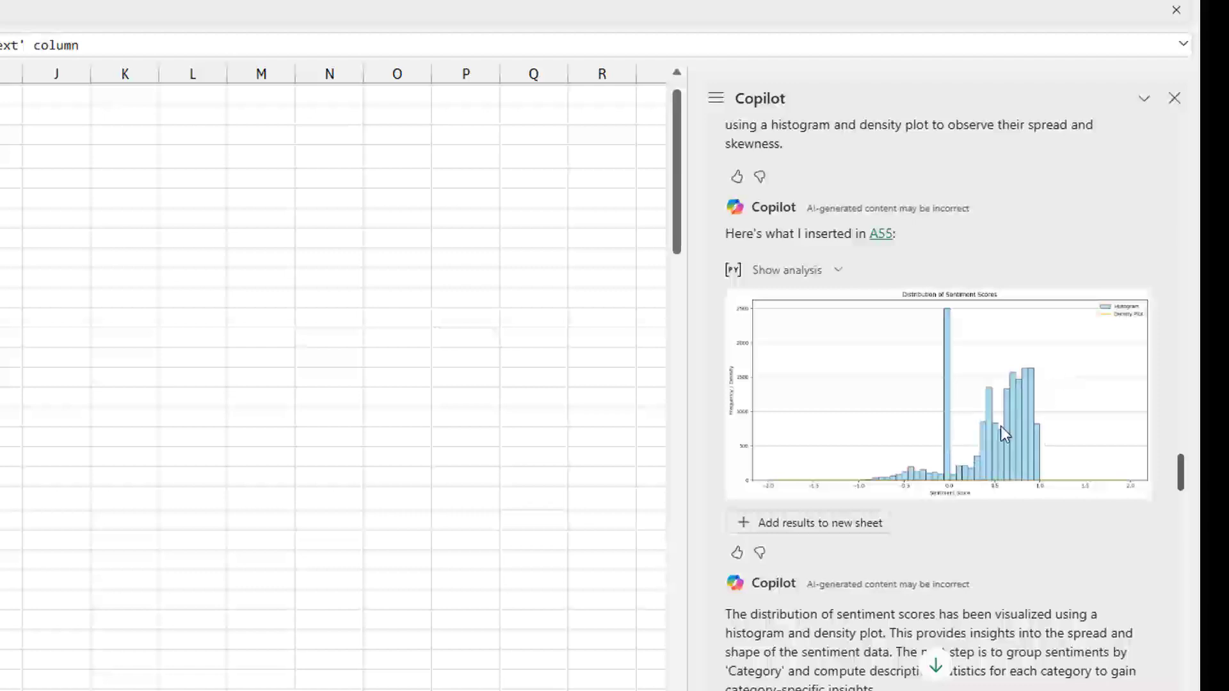
scroll("down", 3)
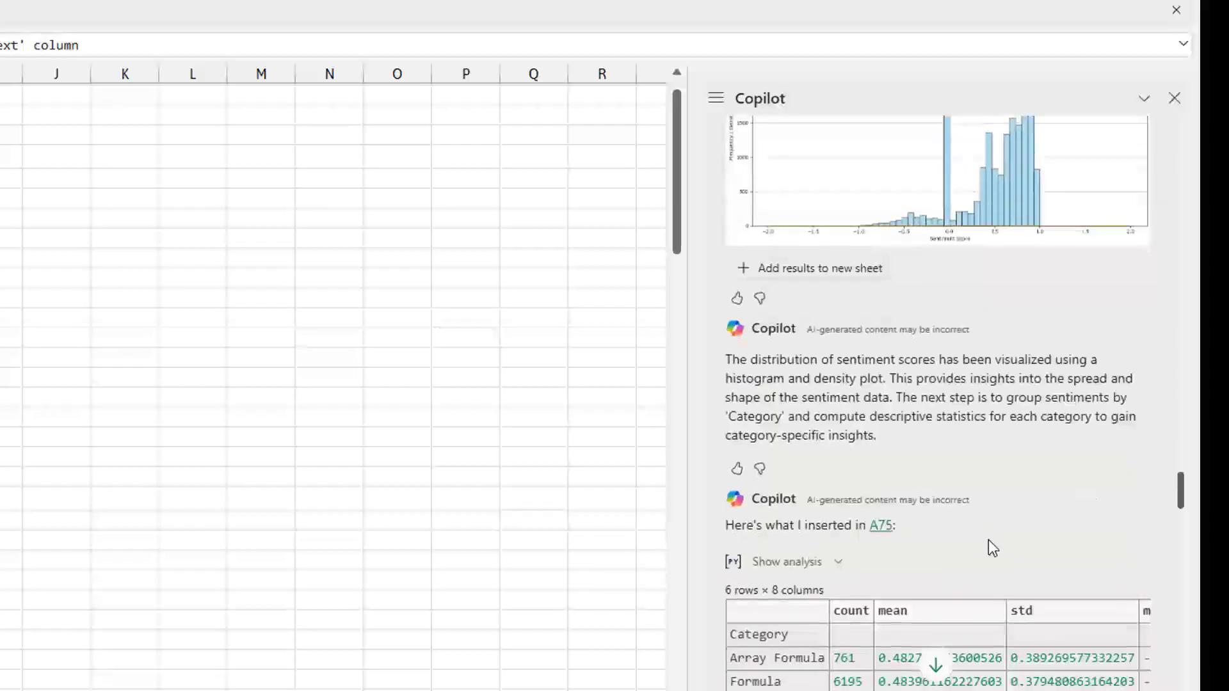
scroll("down", 3)
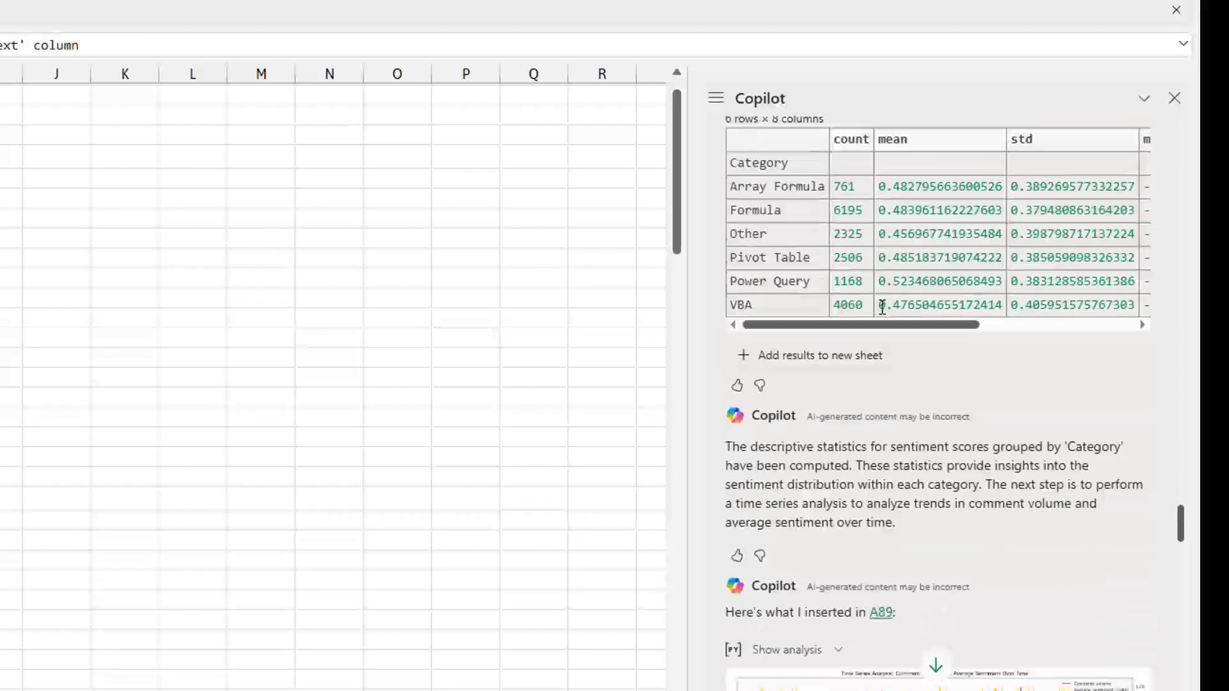
mouse_move(958, 208)
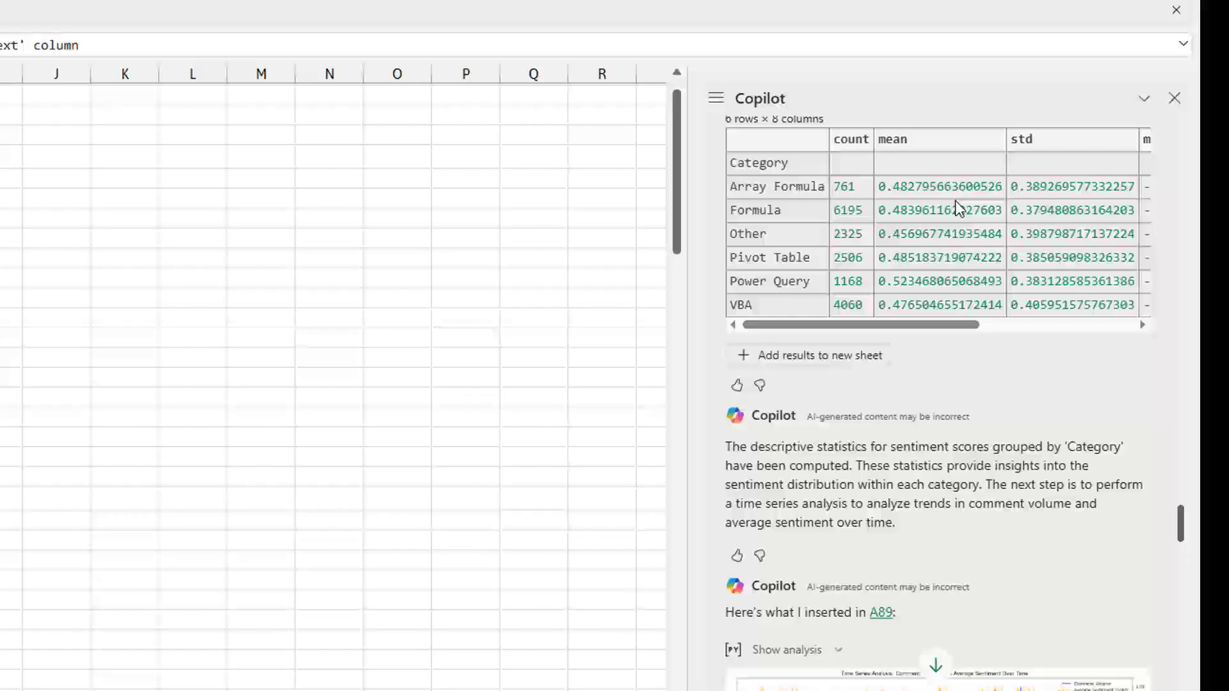
mouse_move(956, 373)
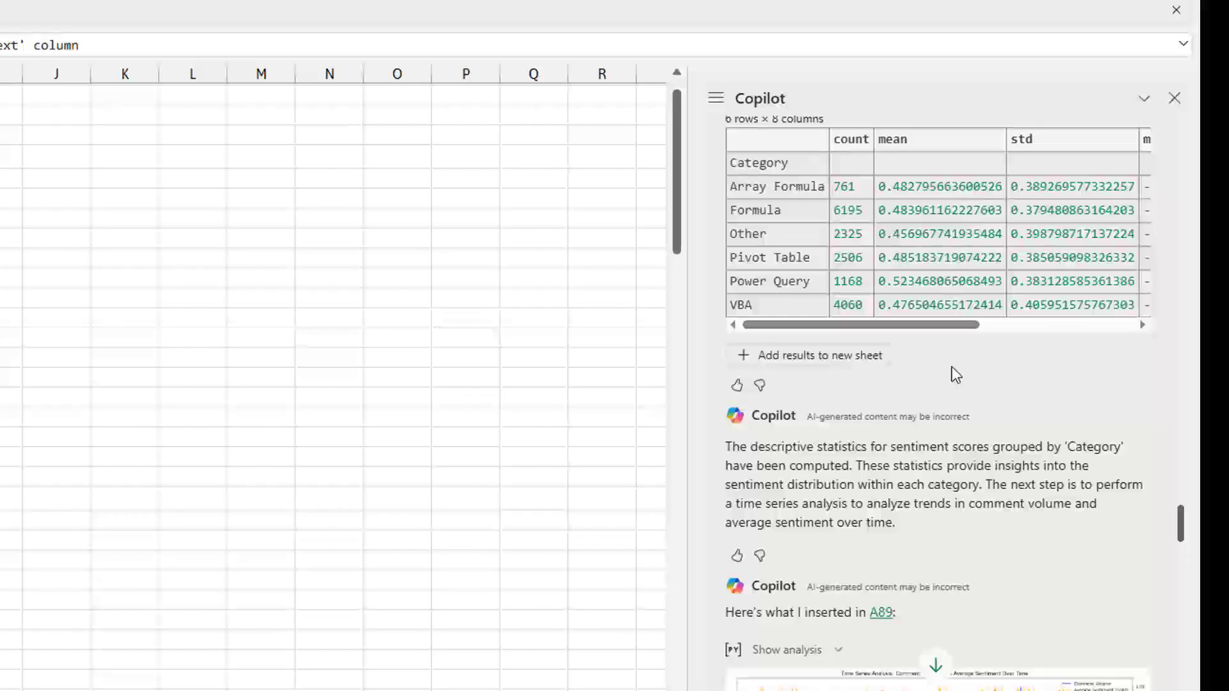
scroll("down", 3)
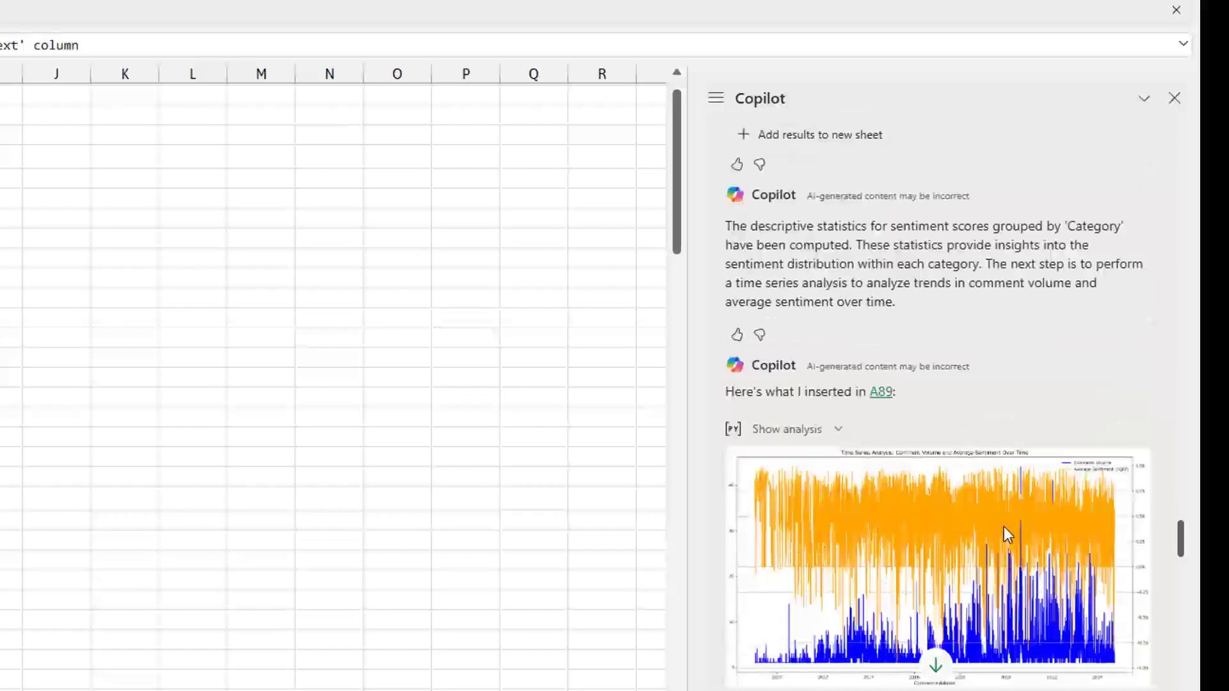
scroll("down", 3)
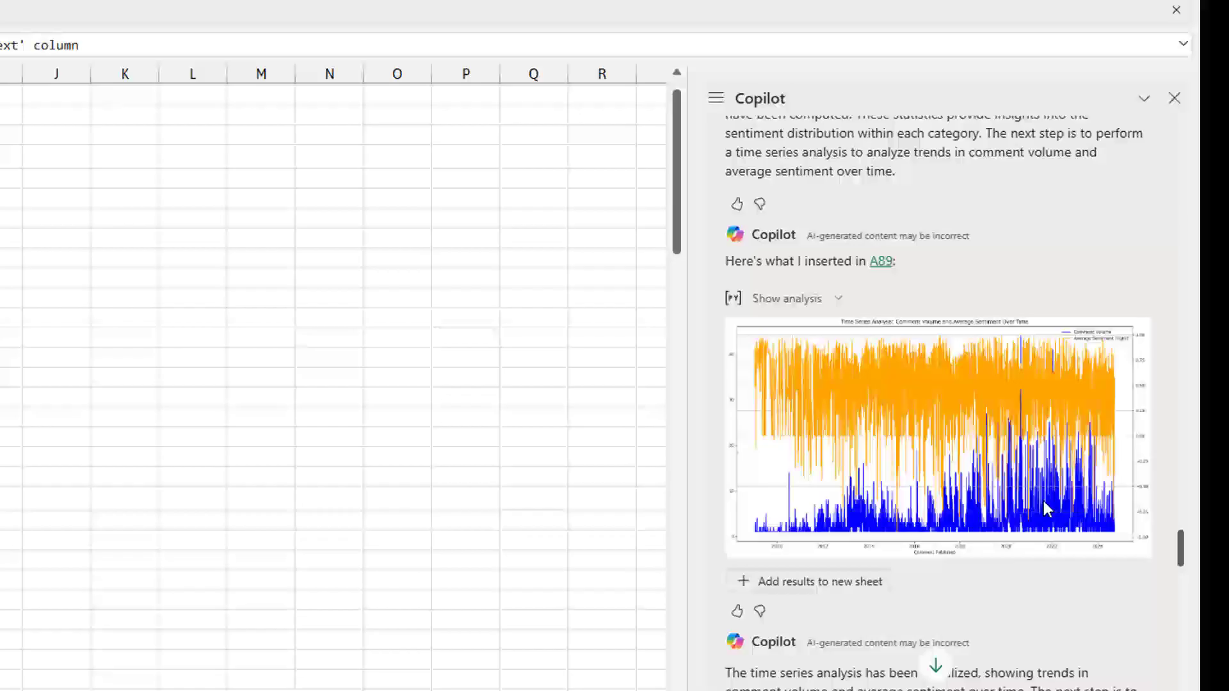
Step: Scroll to the end of Copilot's deeper-analysis summary of key insights
scroll("down", 3)
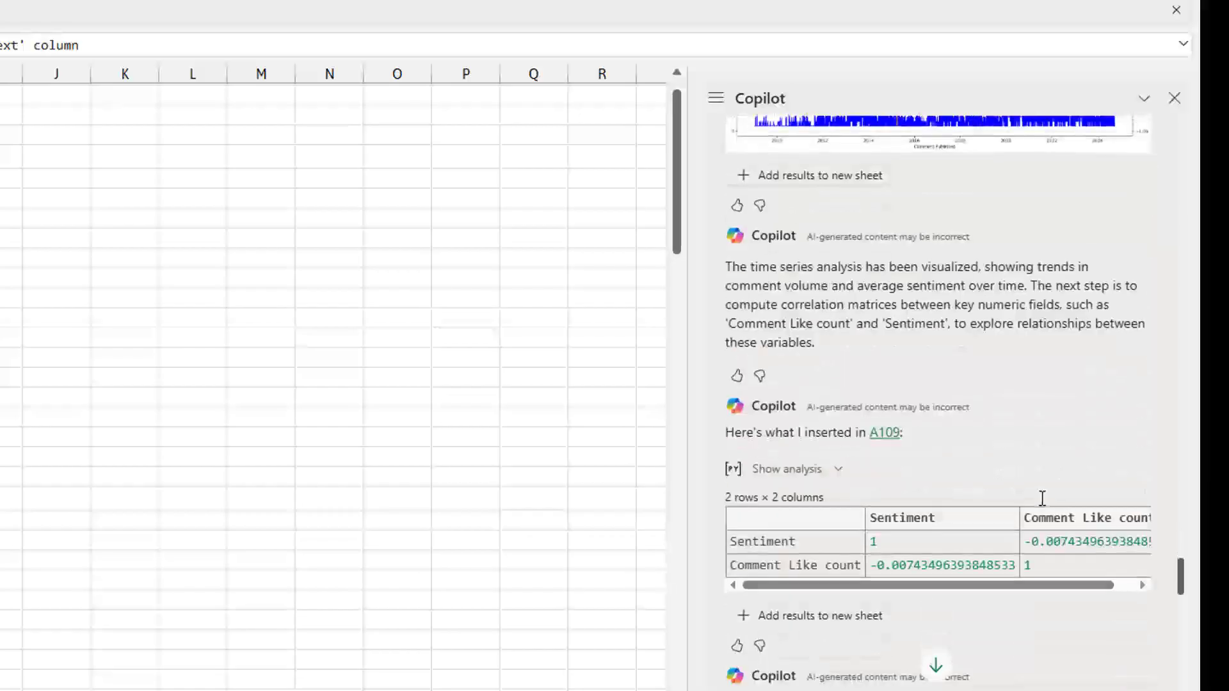
scroll("down", 3)
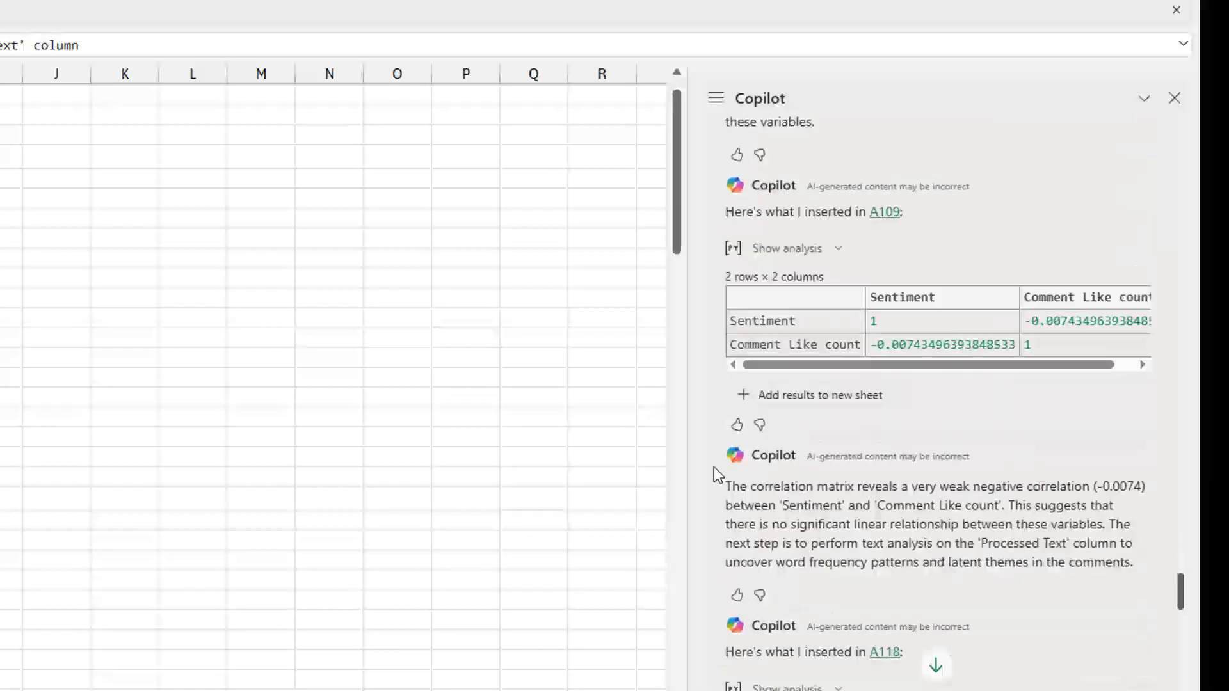
scroll("down", 3)
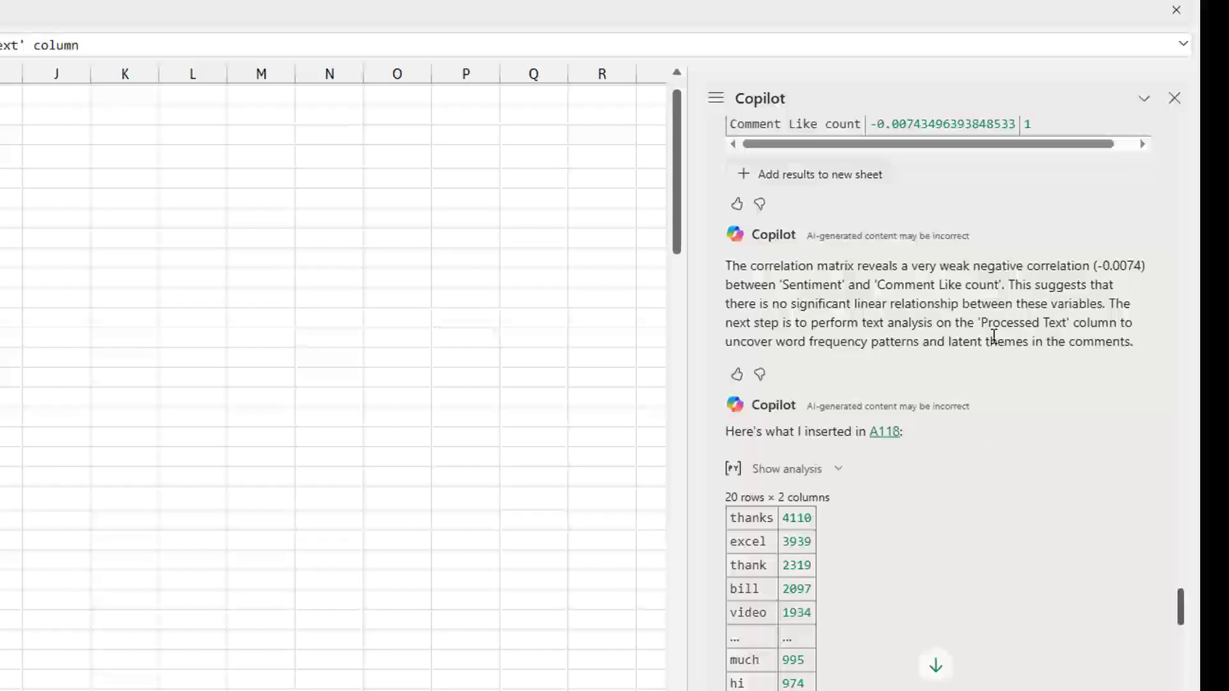
mouse_move(966, 272)
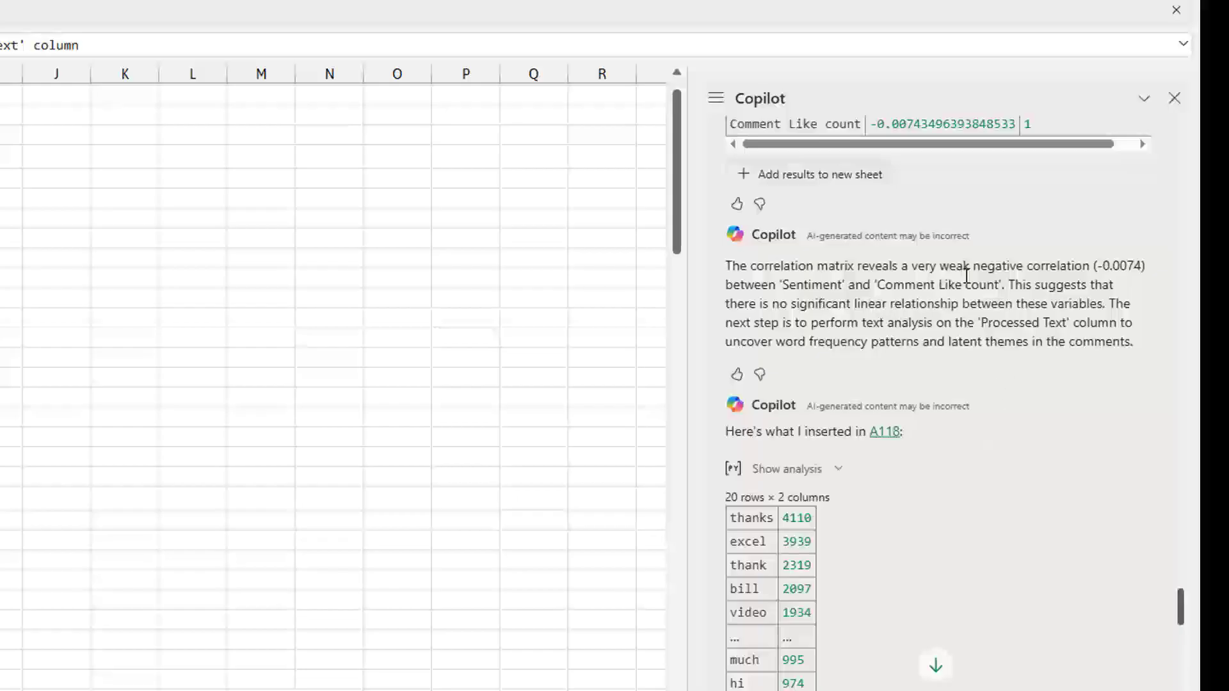
mouse_move(948, 283)
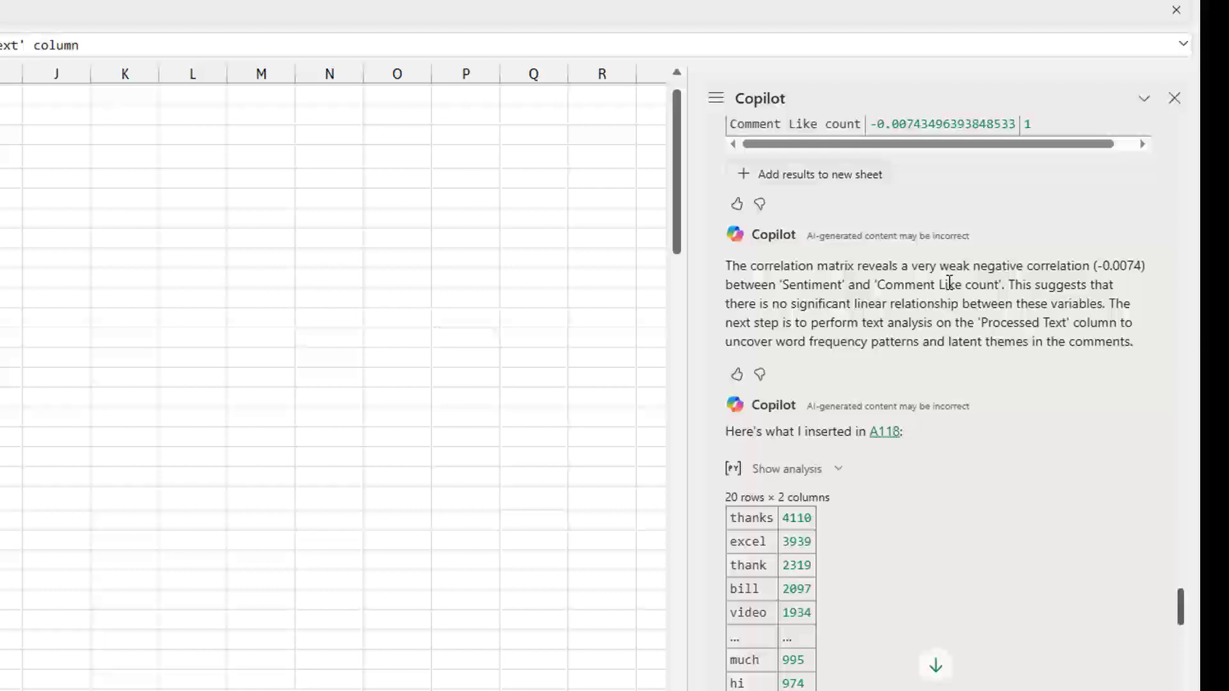
scroll("down", 3)
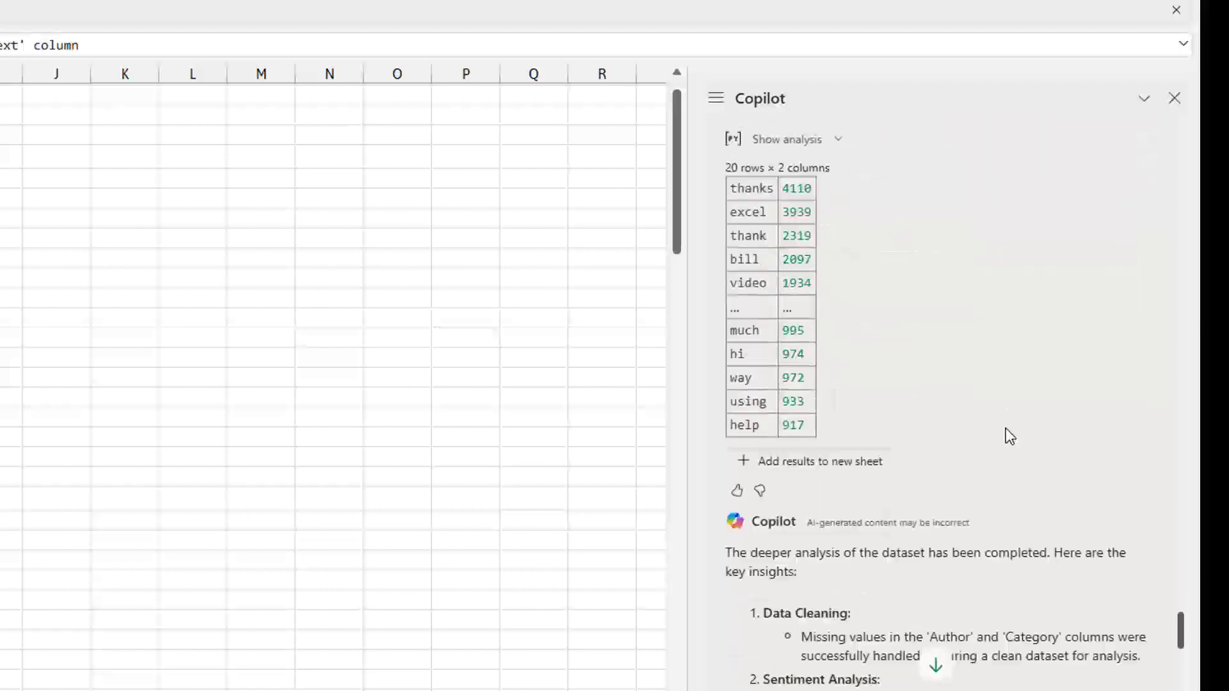
scroll("down", 3)
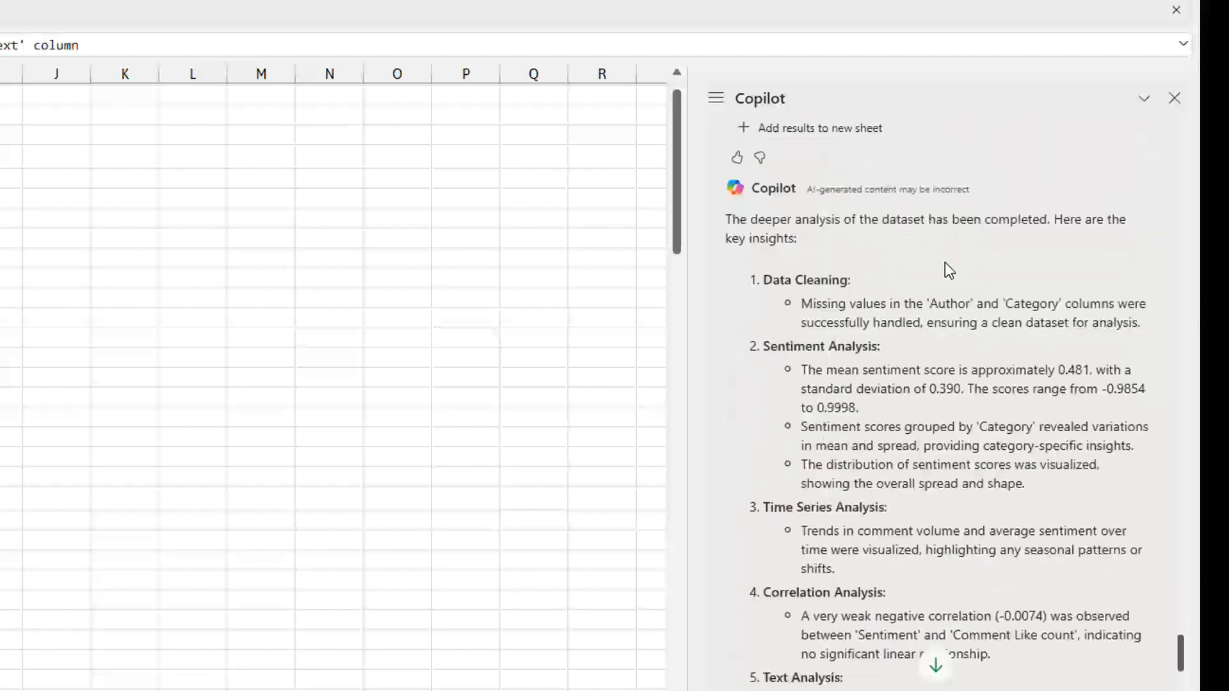
scroll("down", 3)
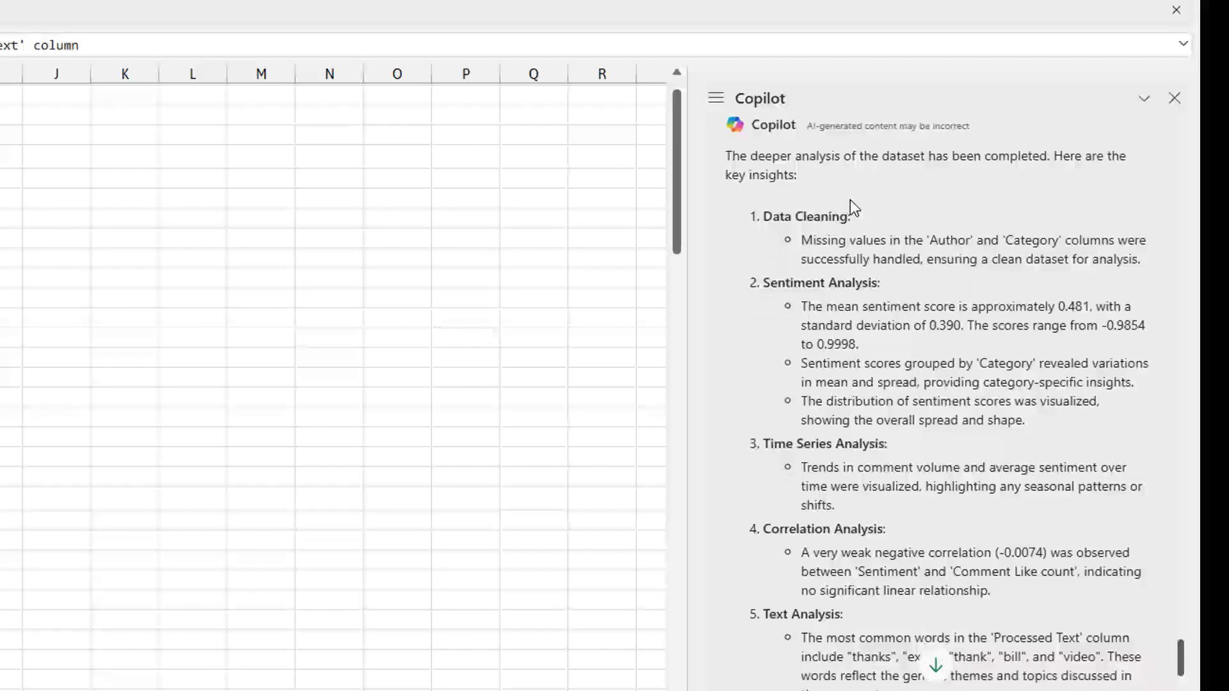
mouse_move(837, 317)
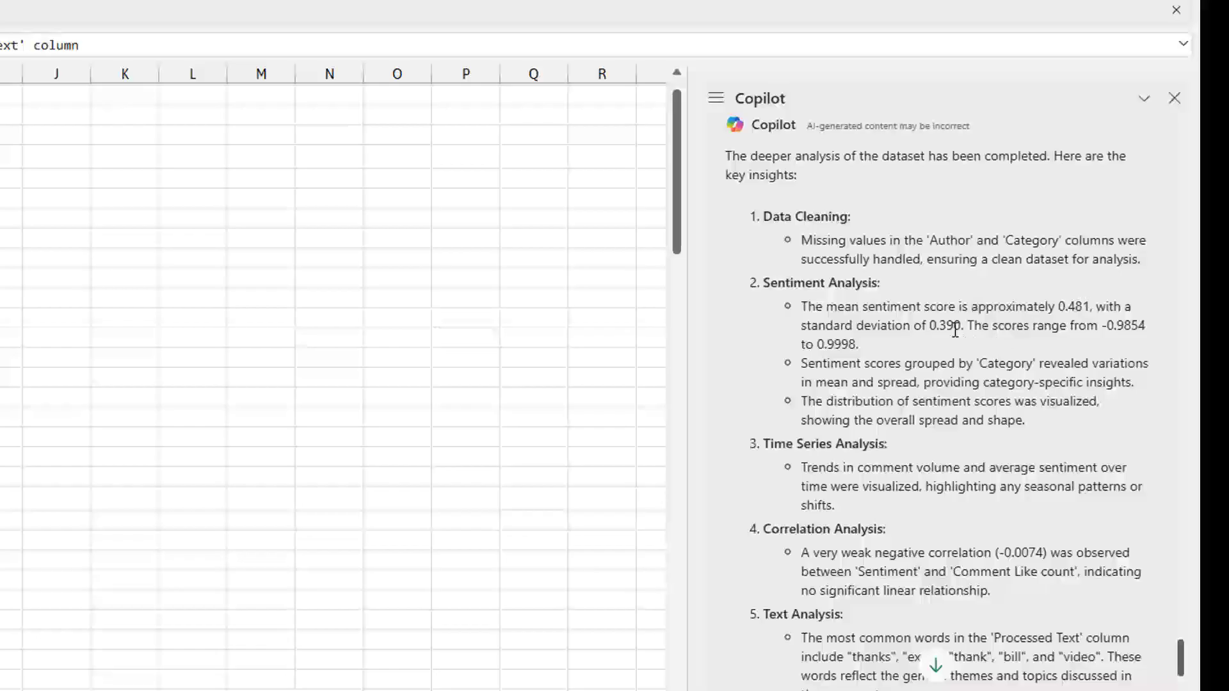
scroll("down", 3)
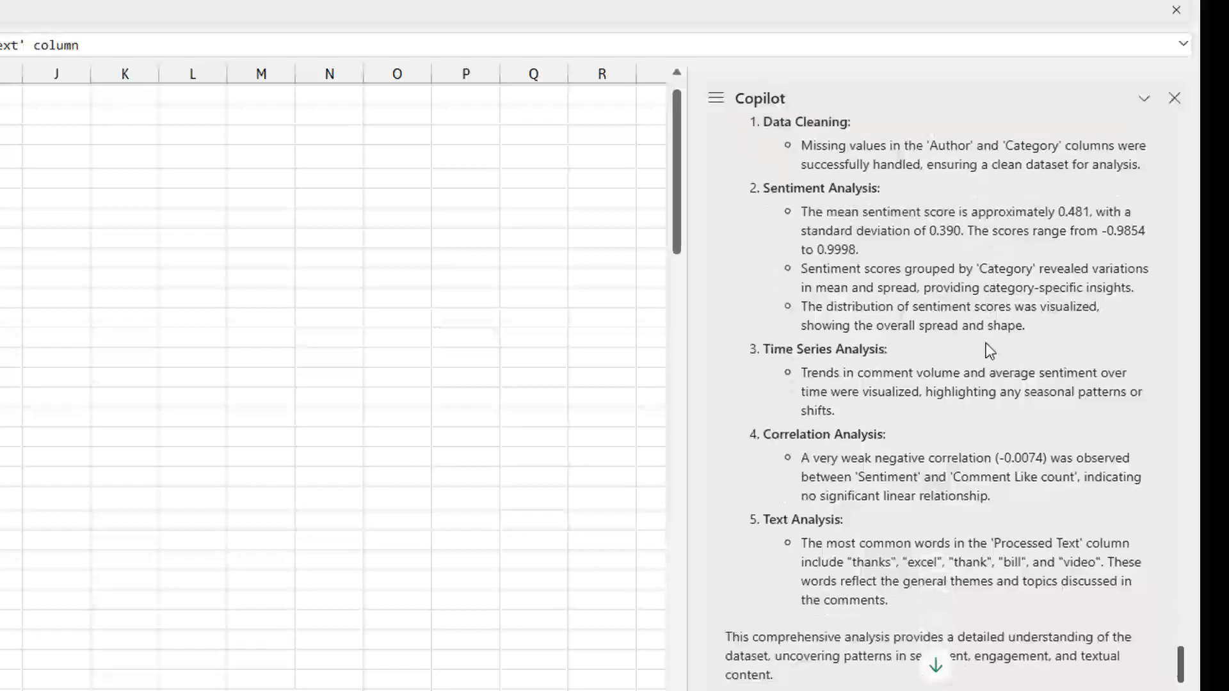
mouse_move(1145, 227)
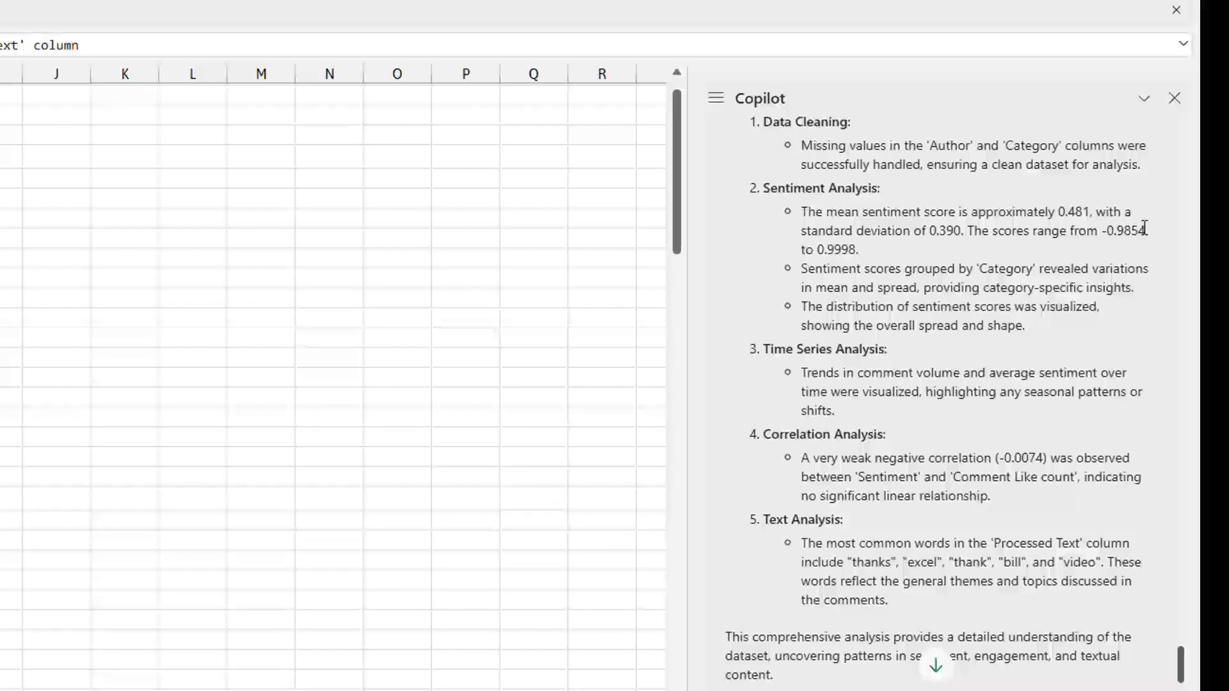
mouse_move(953, 280)
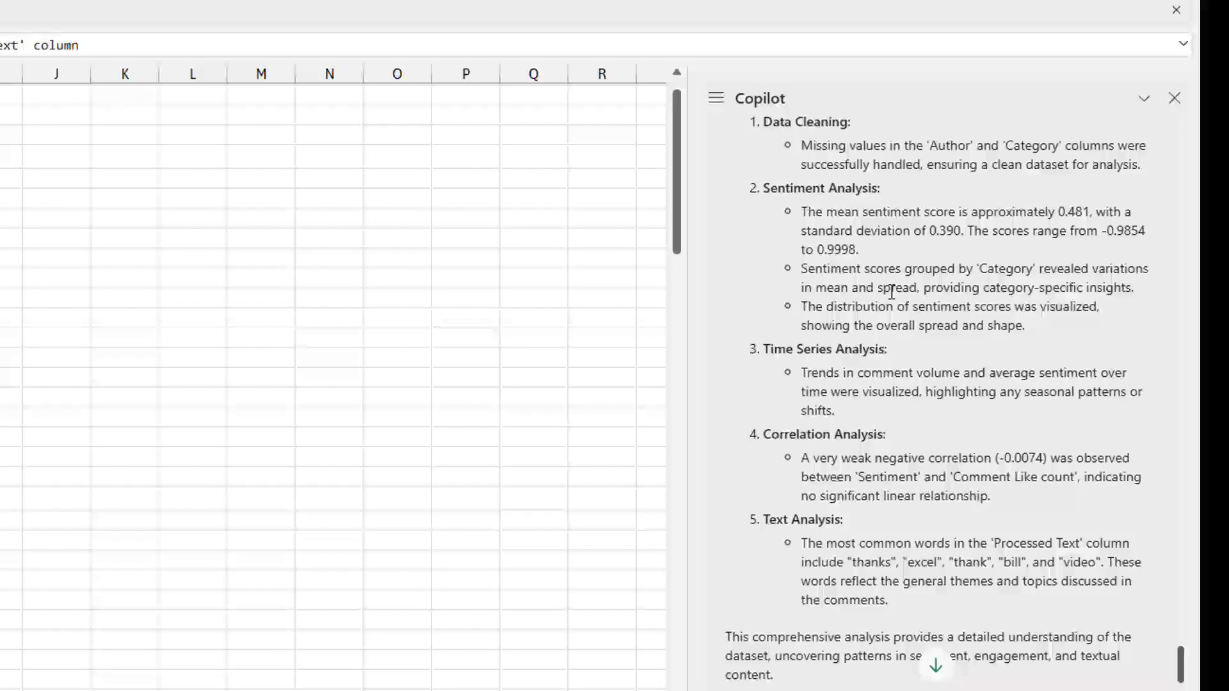
mouse_move(974, 288)
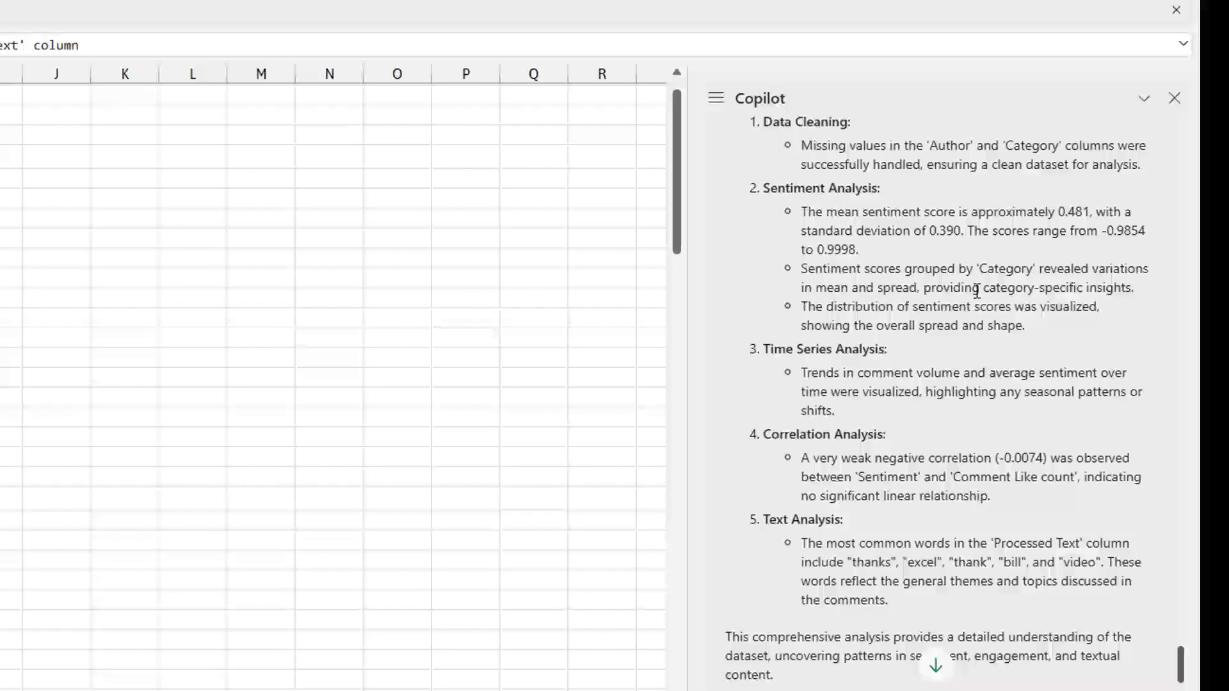
mouse_move(872, 451)
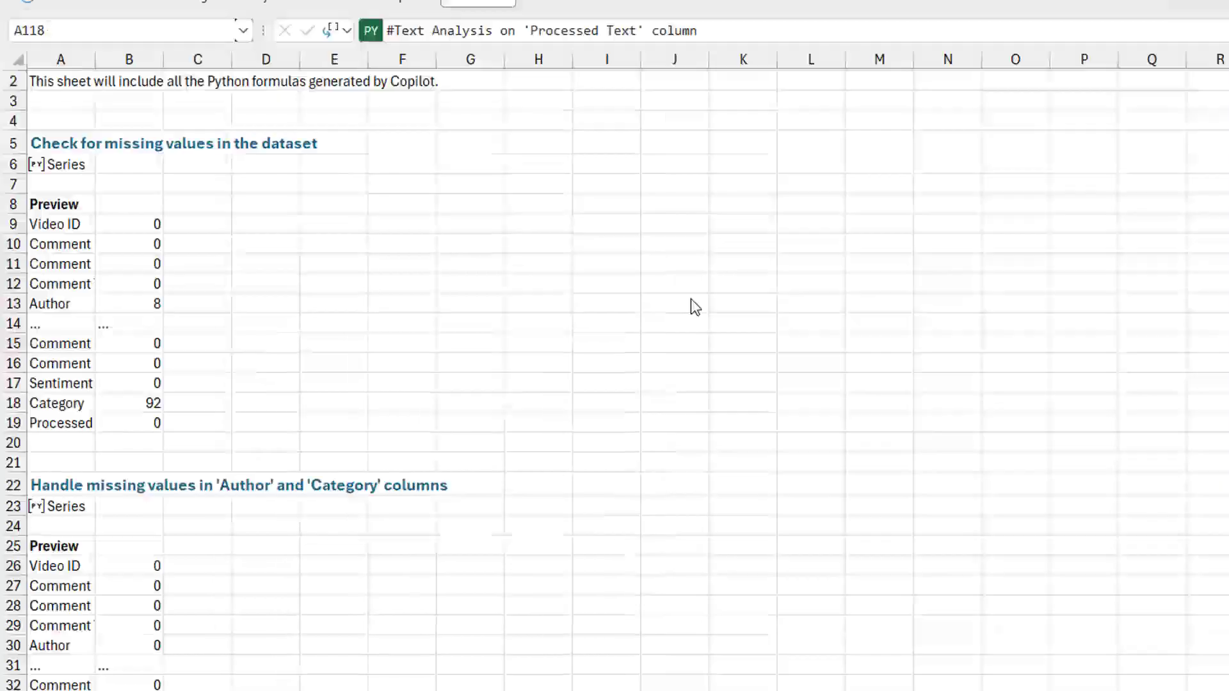
Step: Scroll down the Analysis sheet results, then return to the comment data sheet
scroll("down", 3)
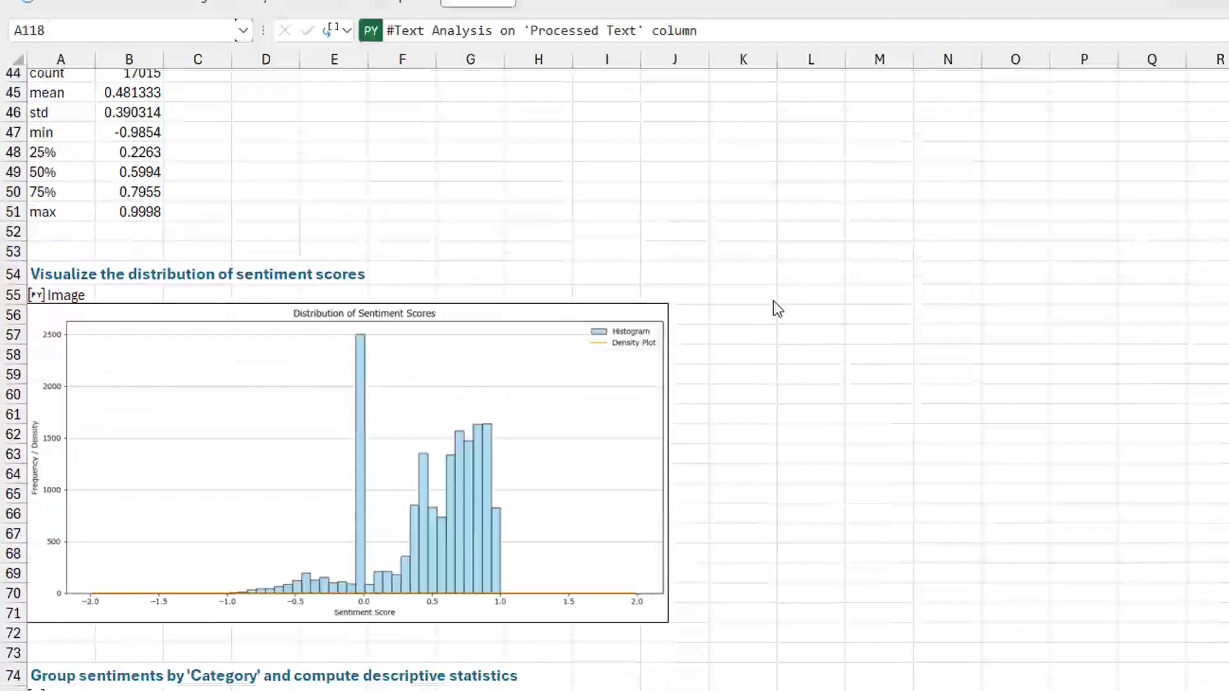
scroll("down", 3)
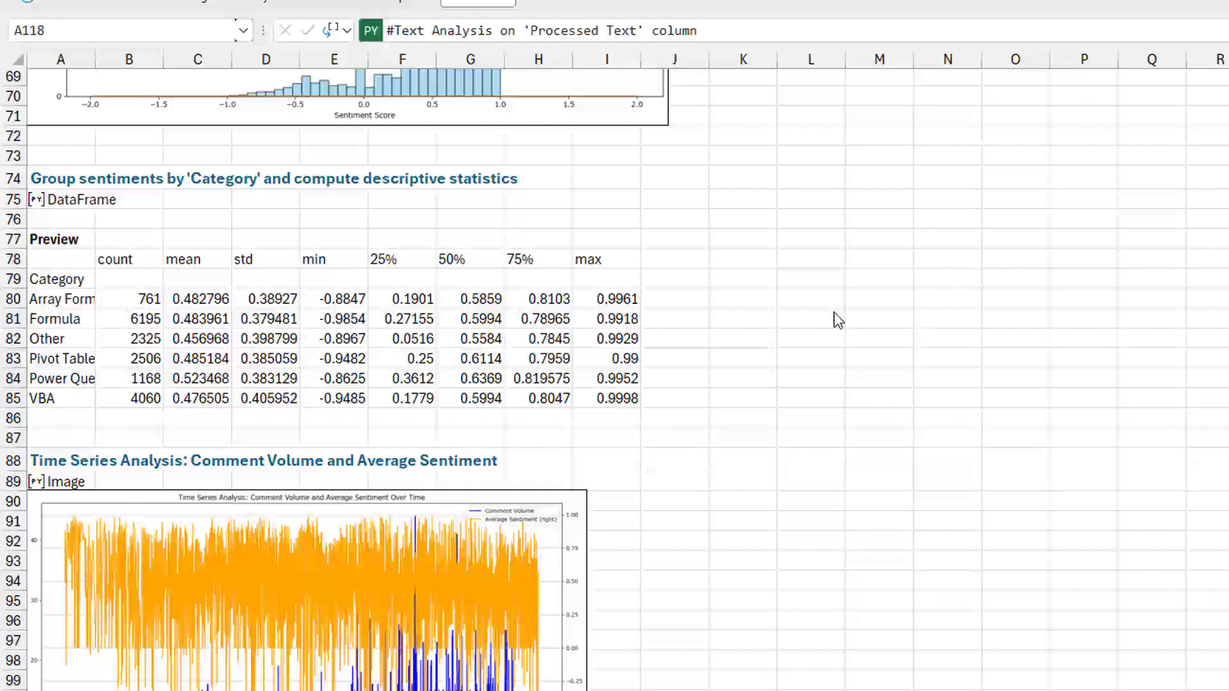
scroll("down", 3)
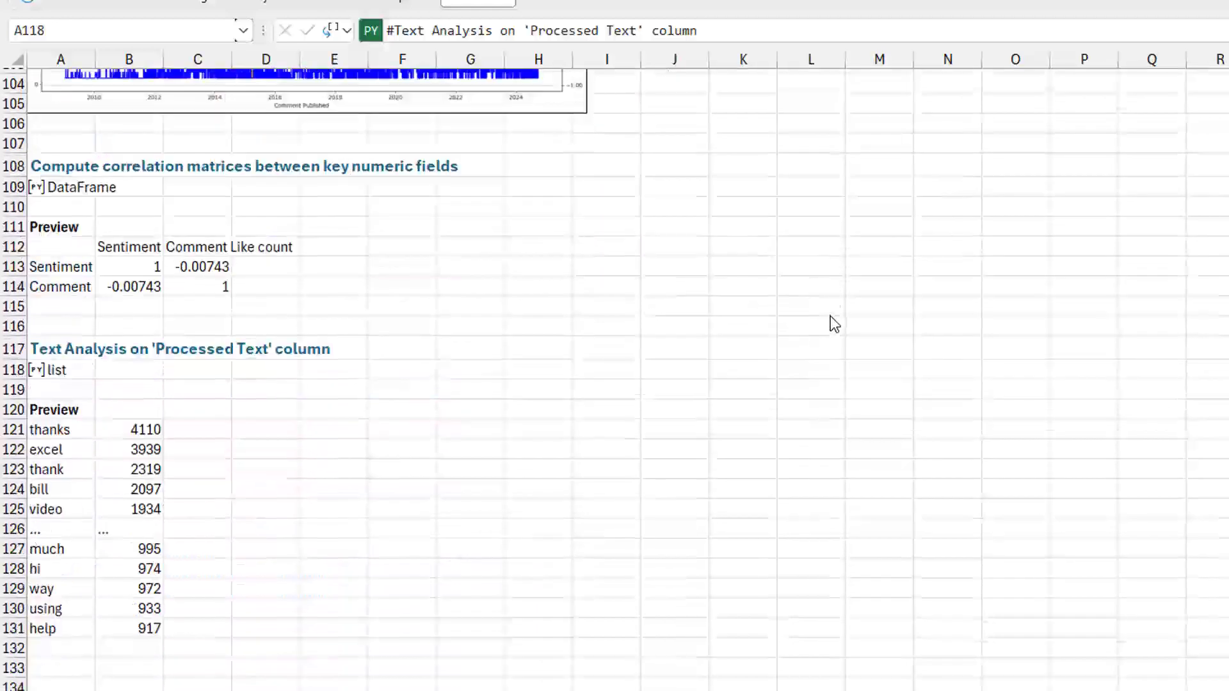
scroll("down", 3)
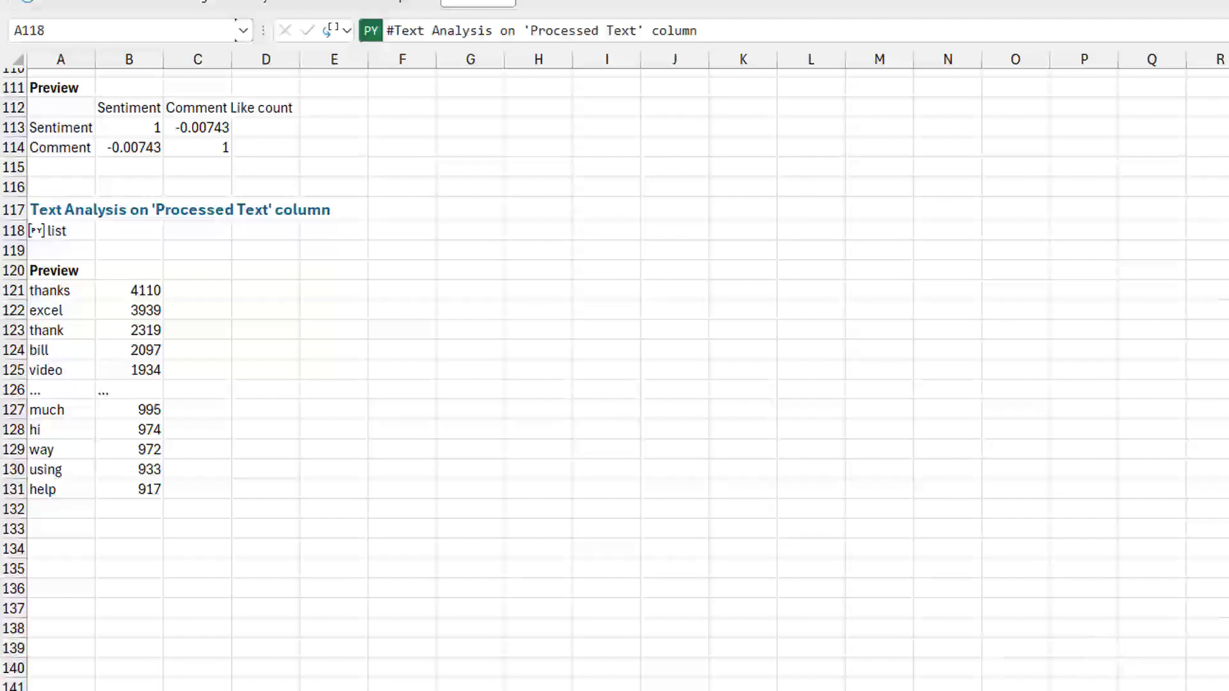
left_click(59, 230)
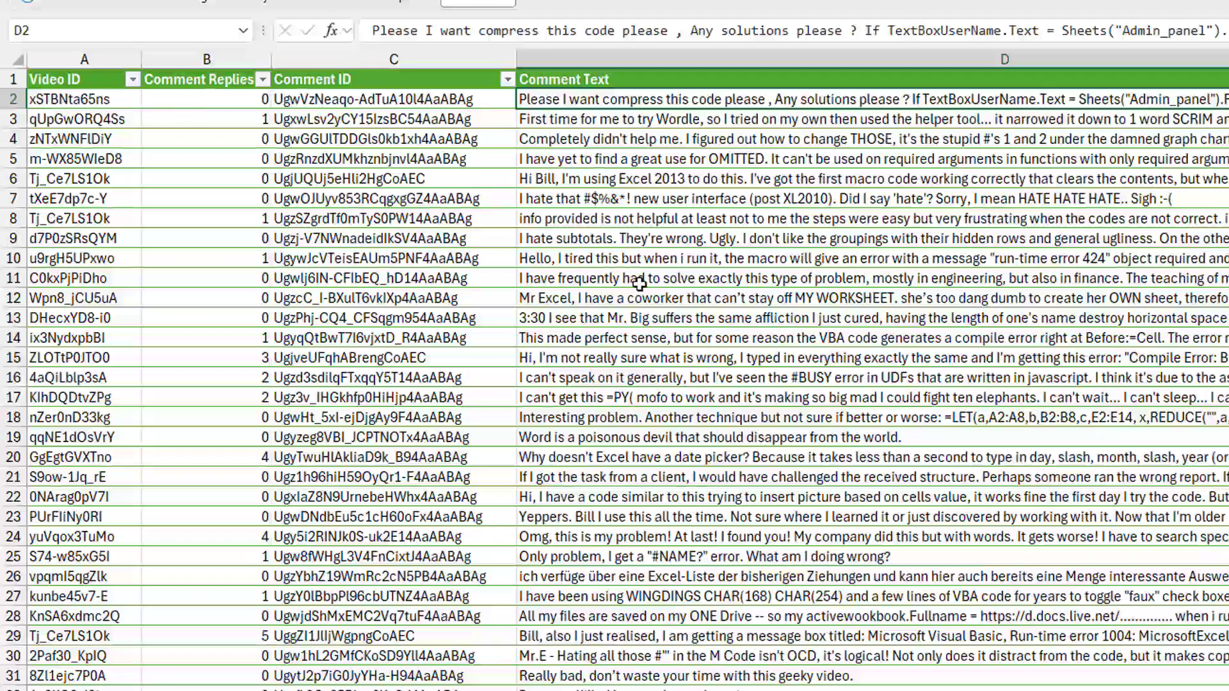
mouse_move(1035, 488)
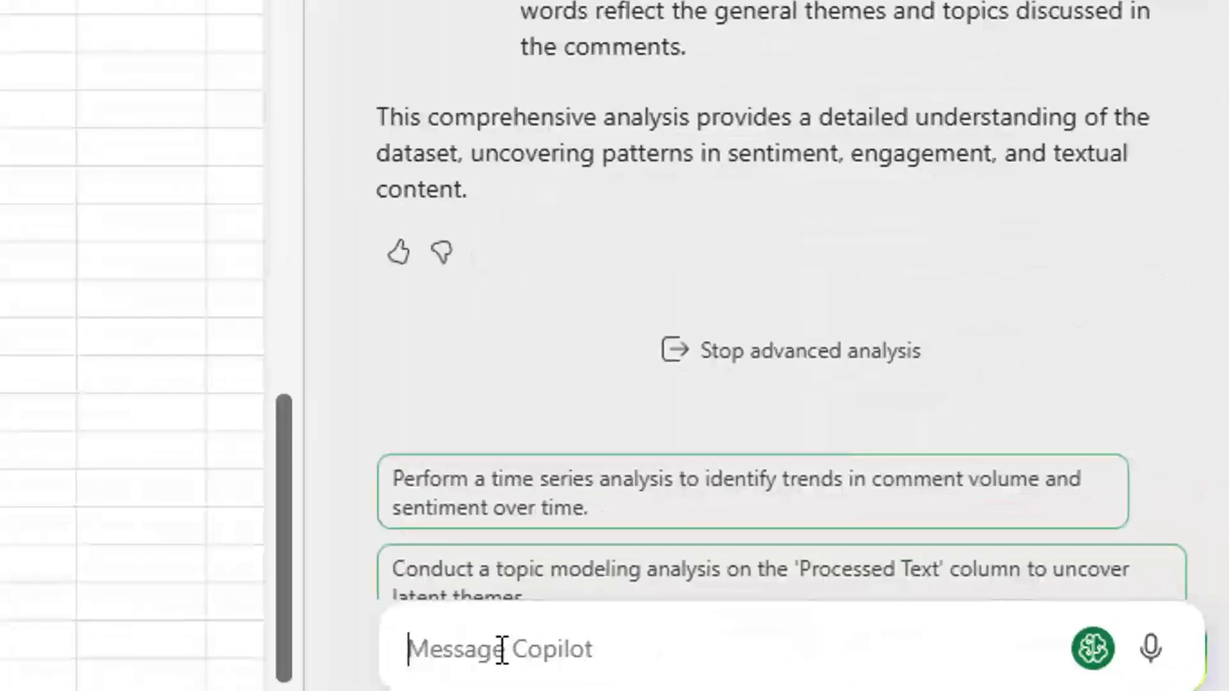
Step: Ask Copilot for the average sentiment for each video ID and which video IDs are negative
type("Figure out the average")
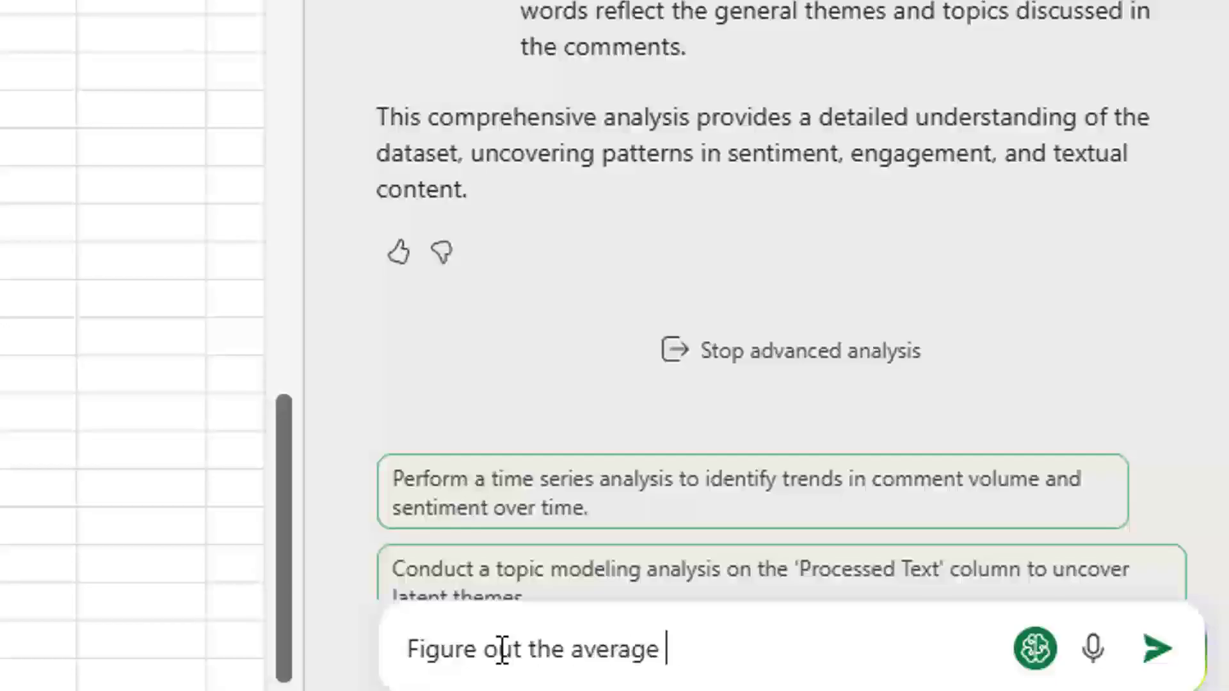
type("sentiment")
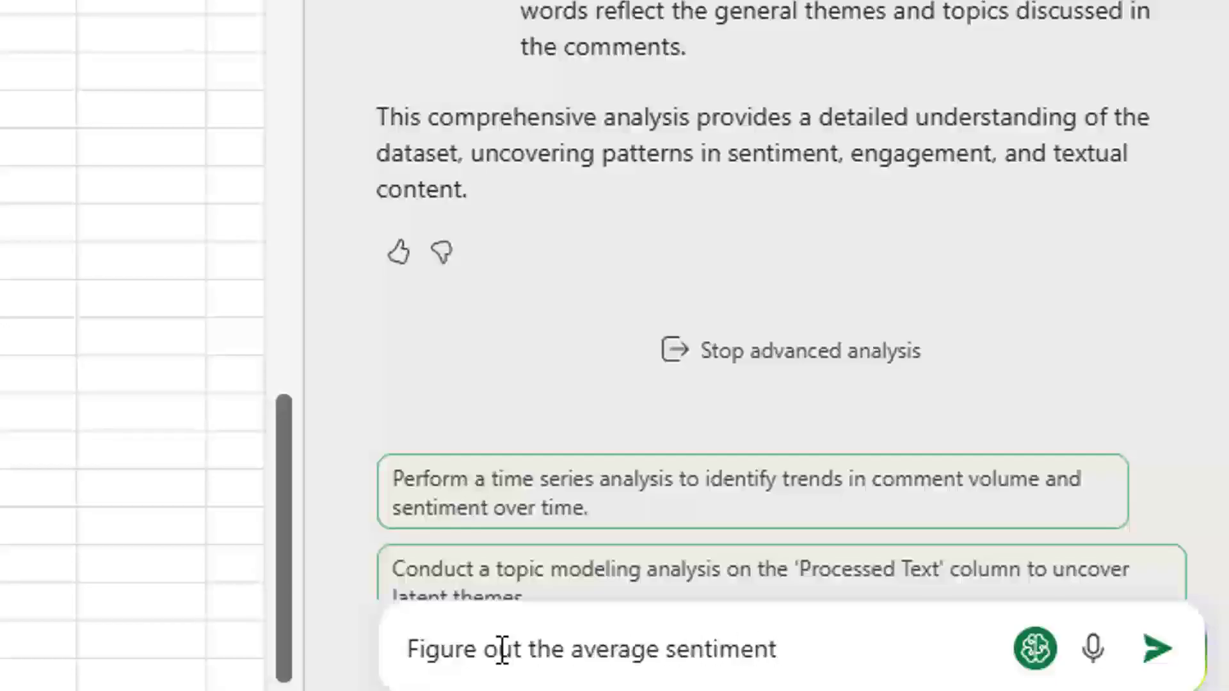
type("per vide")
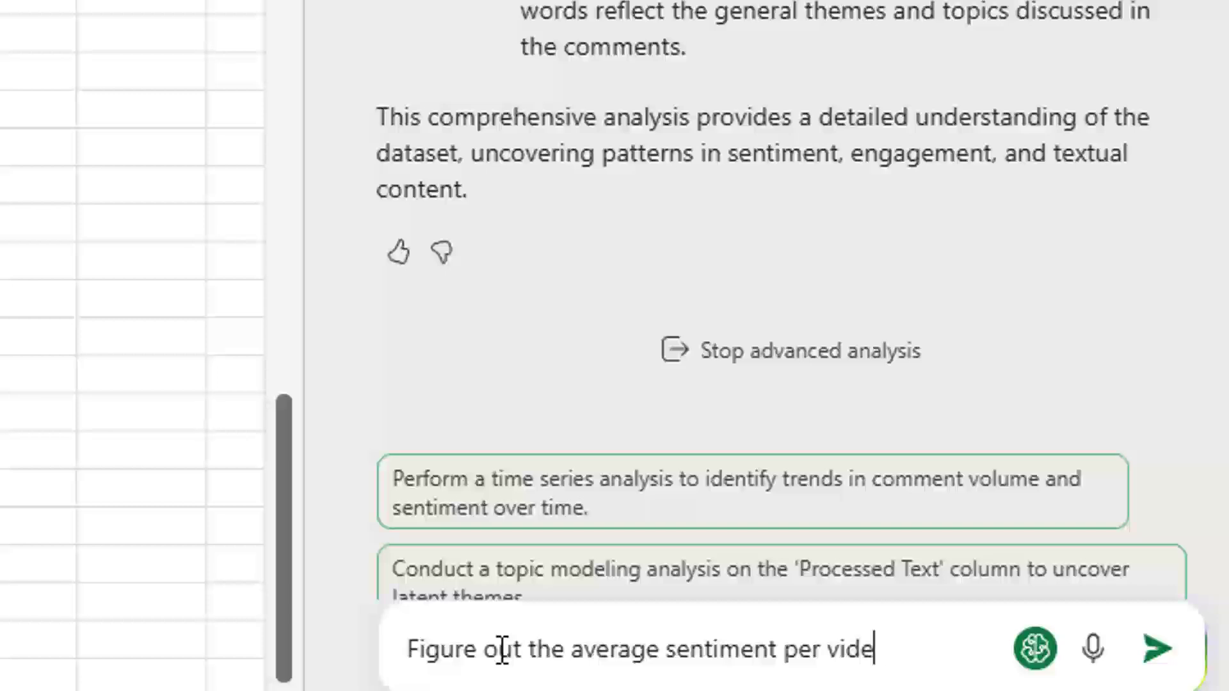
key("BackSpace")
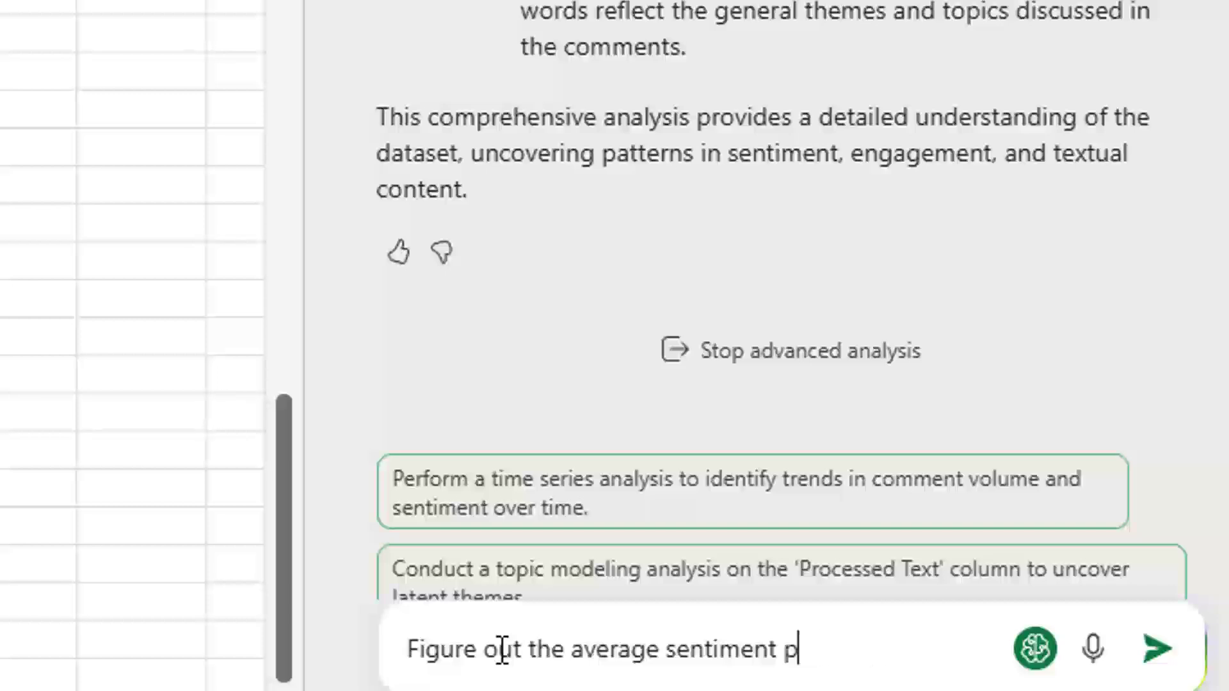
type("for each Video ID. Which")
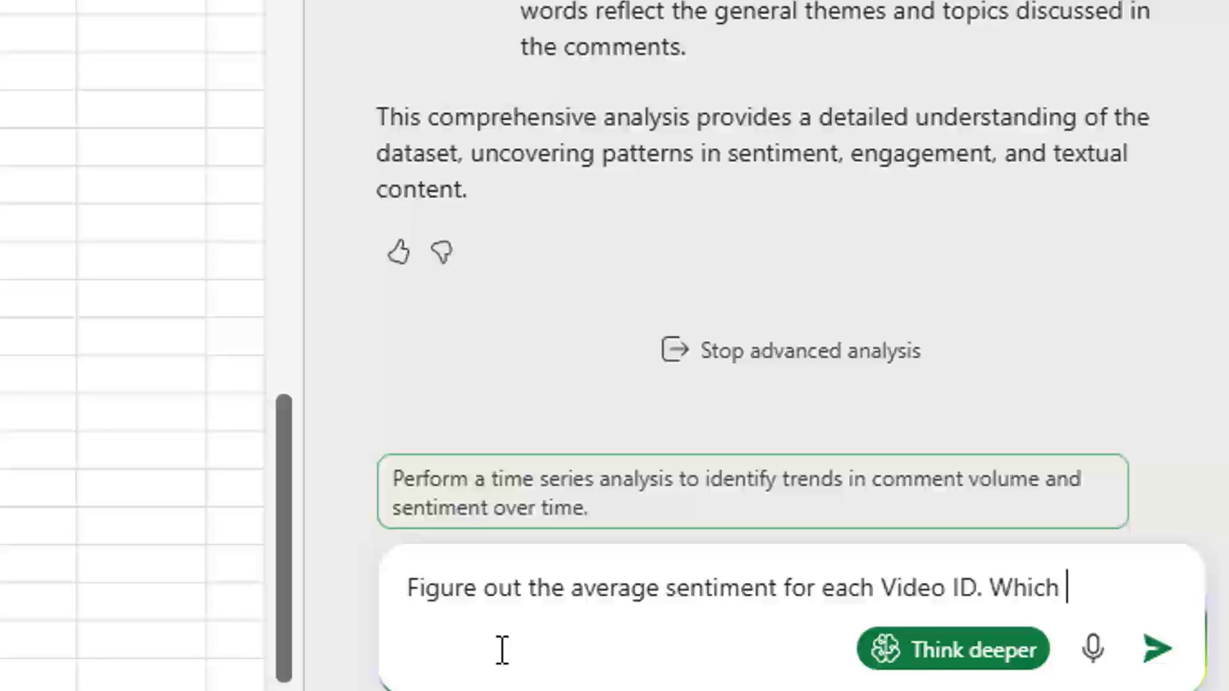
type("video IDs")
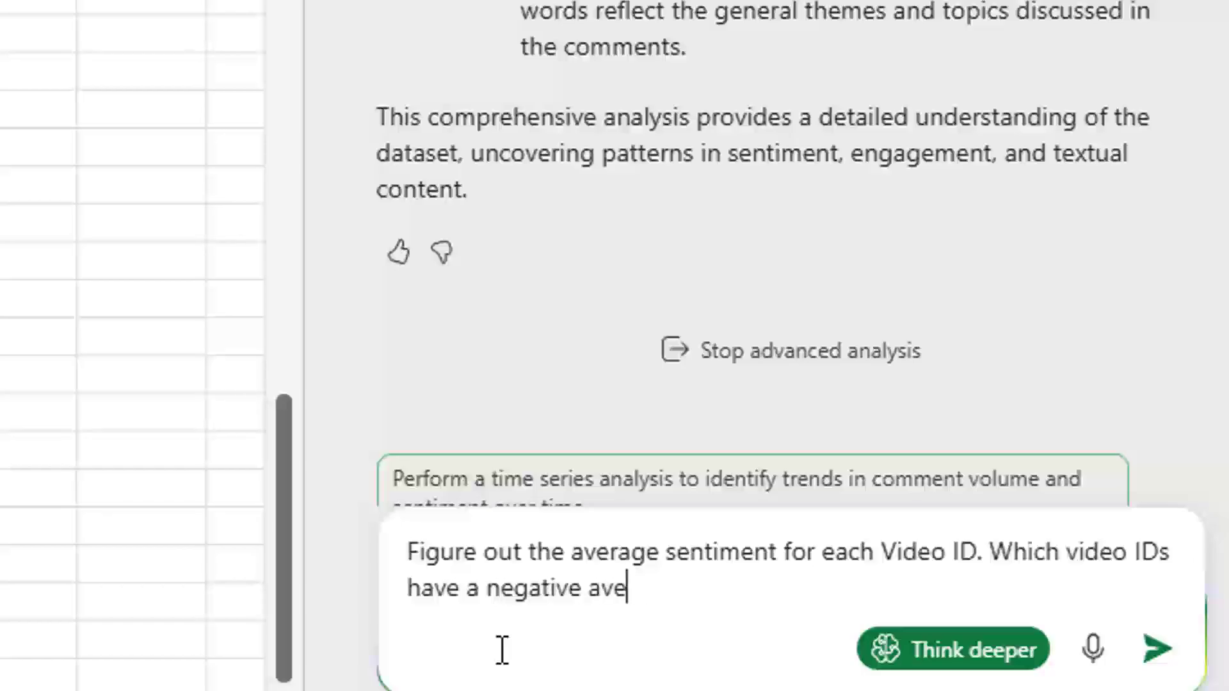
type("rage sentimen")
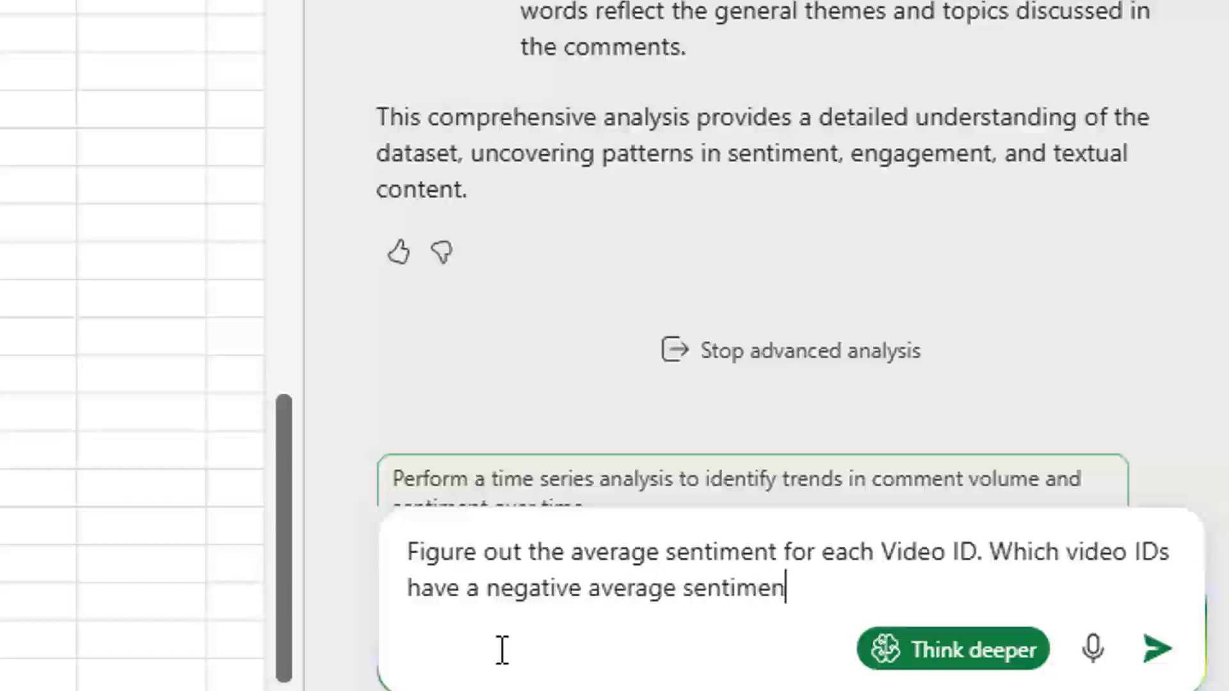
left_click(1156, 648)
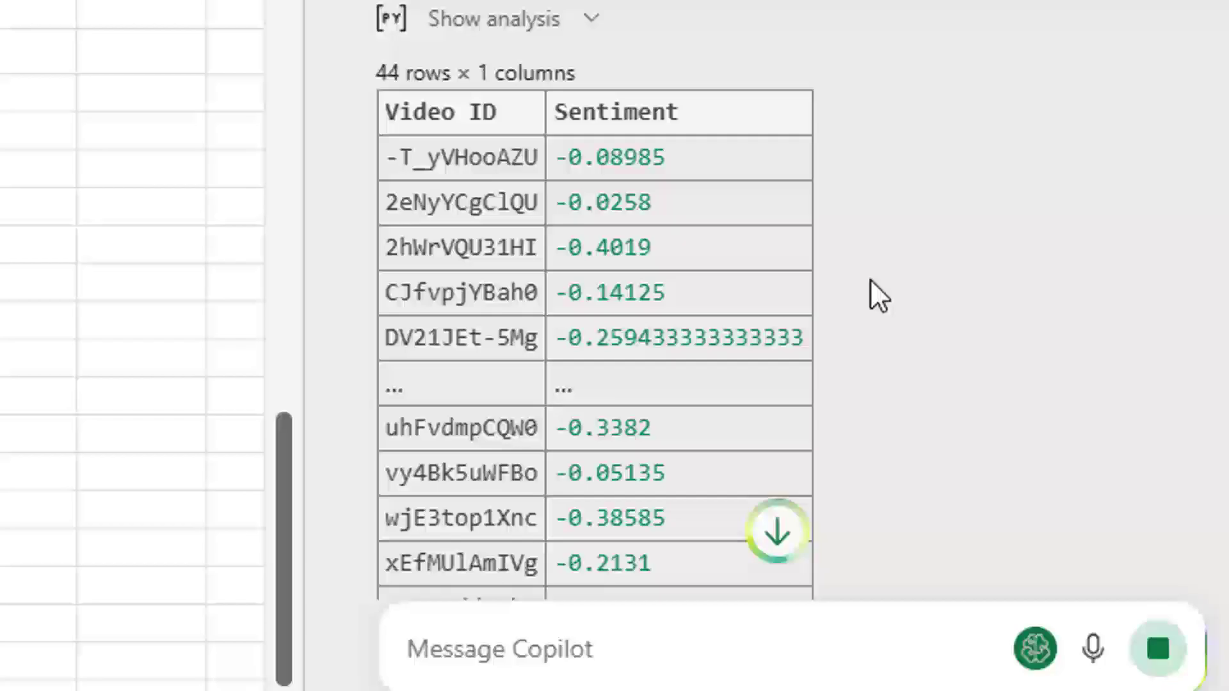
Step: Scroll Copilot's 44-row per-video result as it inserts the Python cell at A135
scroll("down", 3)
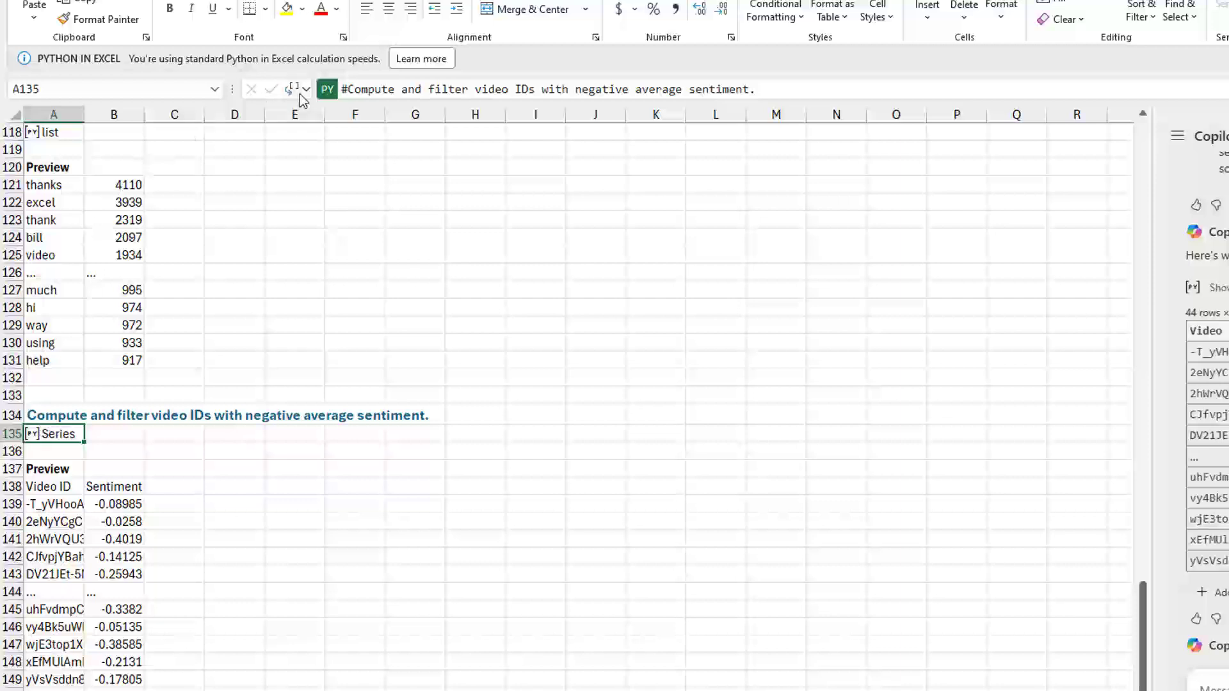
Step: Set the A135 Python cell to output Excel Values, spilling the negative-sentiment Video ID list
left_click(293, 88)
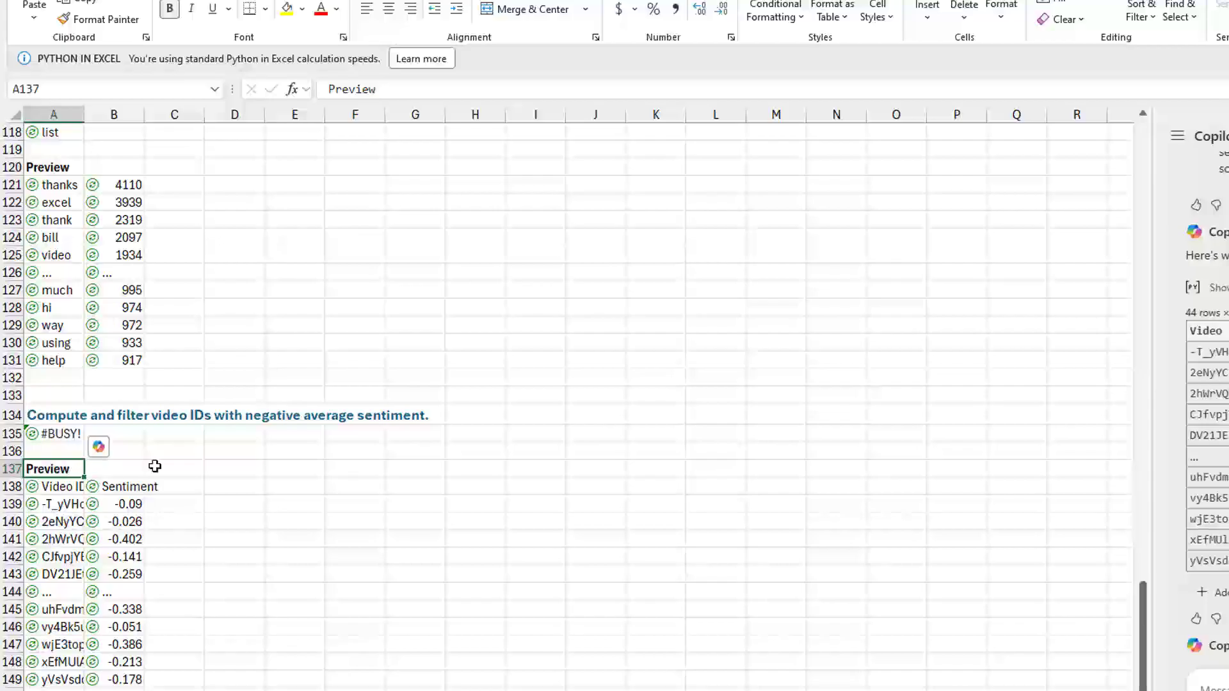
left_click(54, 468)
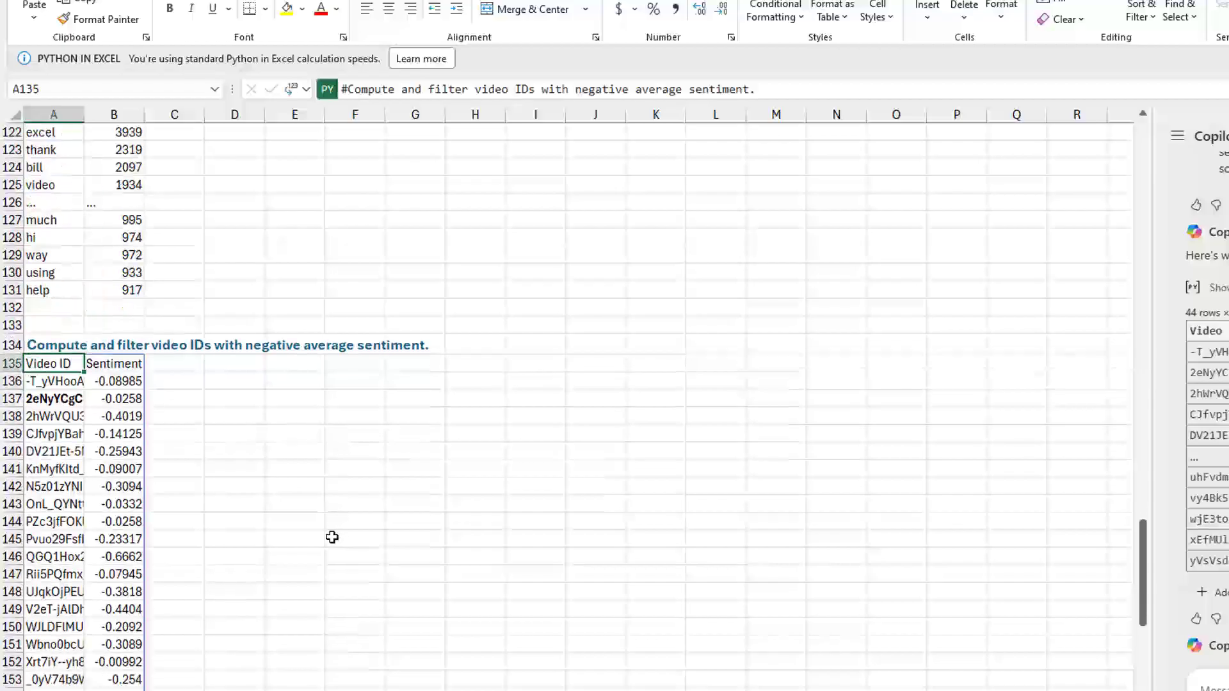
scroll("down", 3)
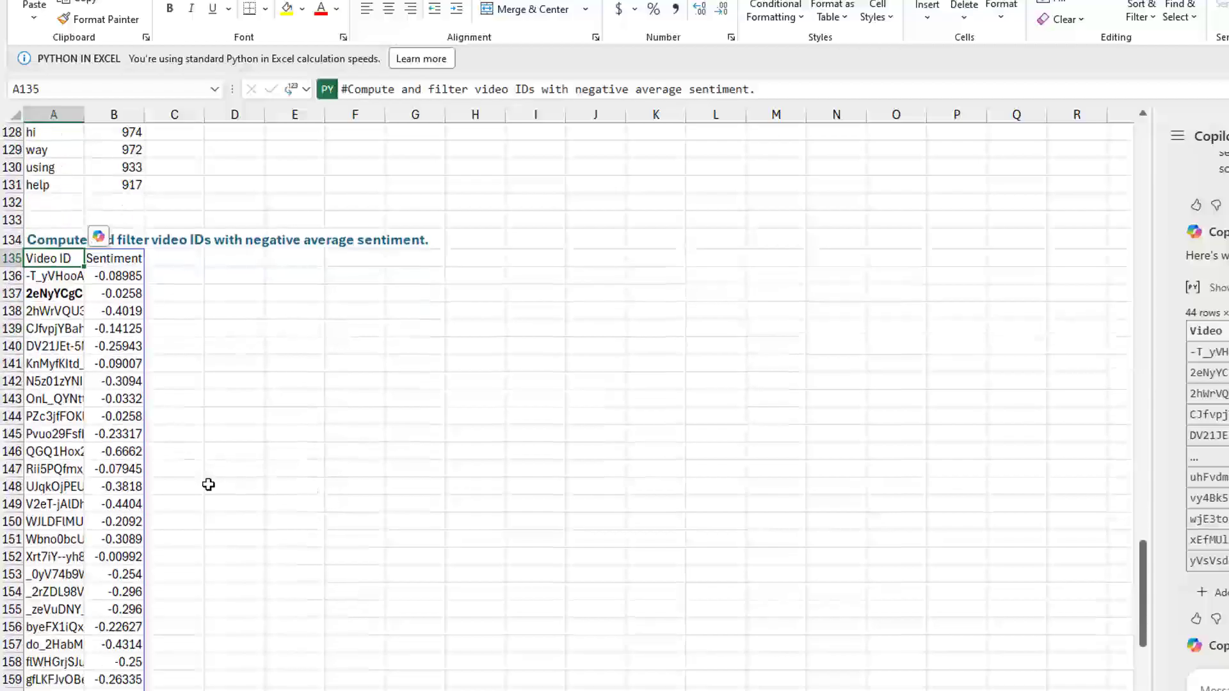
scroll("down", 3)
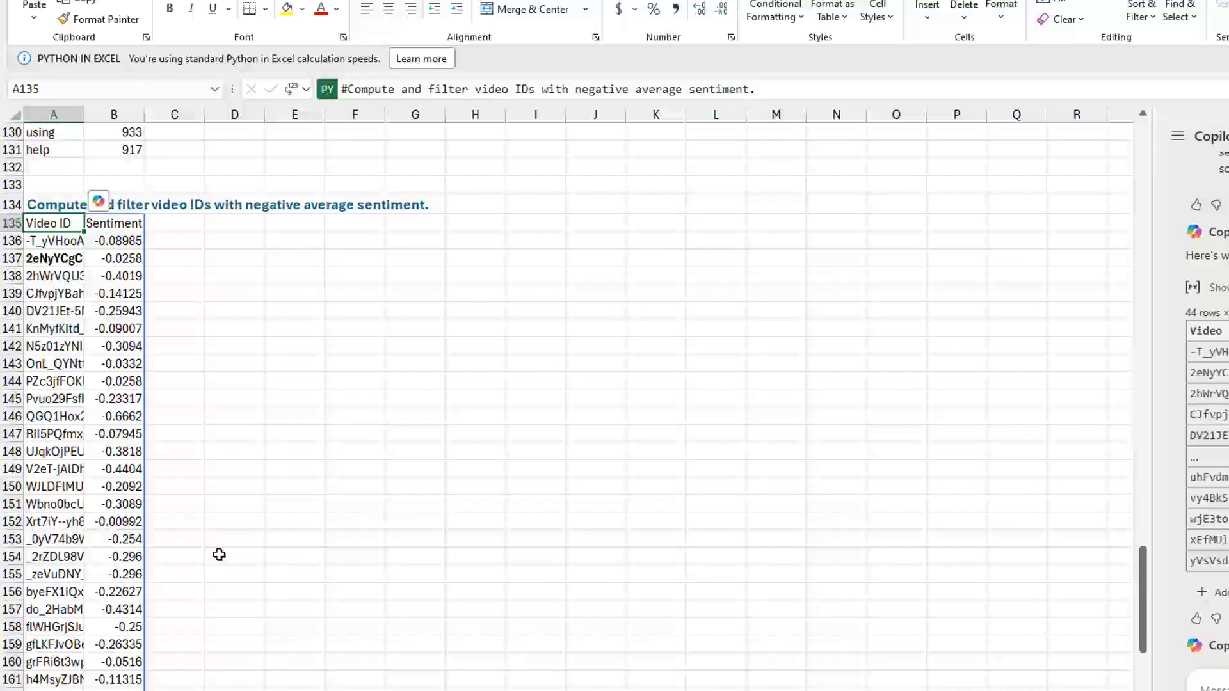
mouse_move(164, 309)
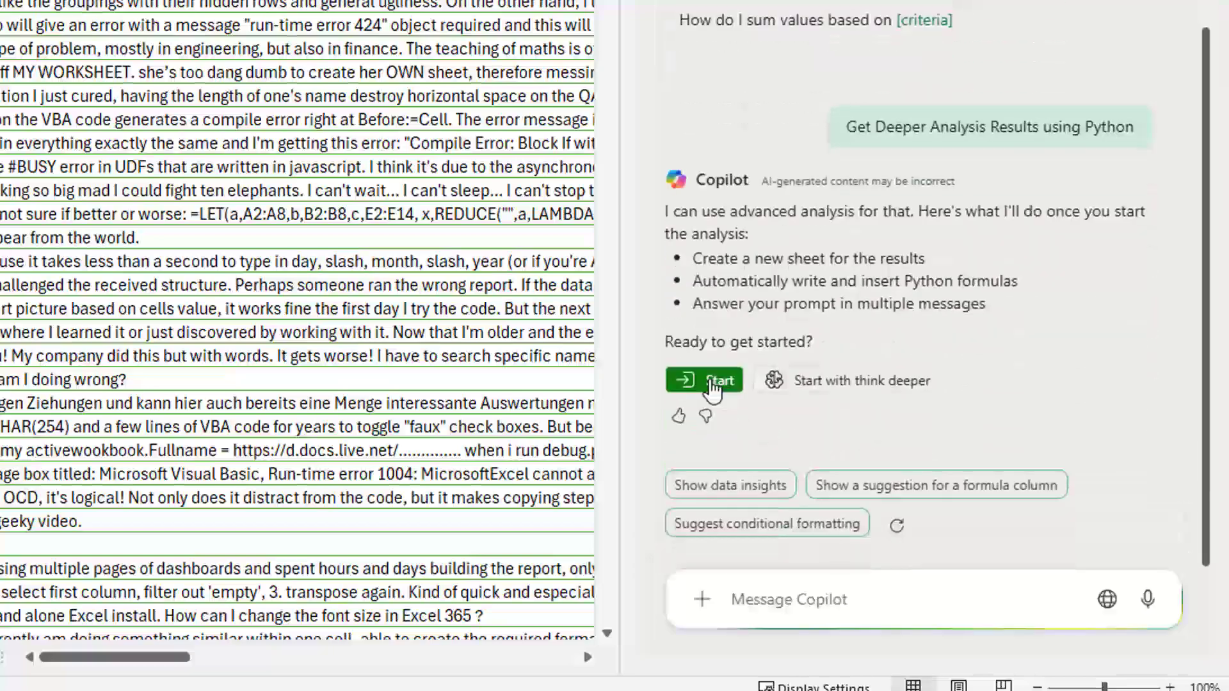
Step: Start Copilot's standard advanced analysis, creating the Analysis1 sheet
left_click(703, 380)
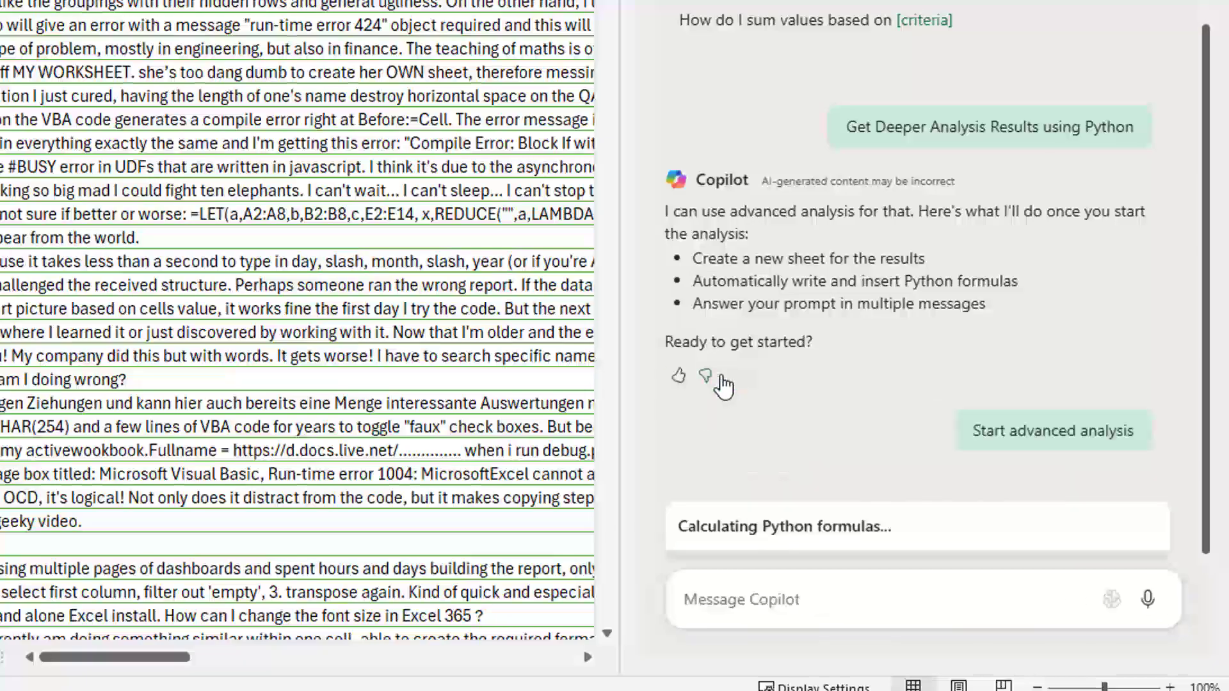
left_click(1053, 430)
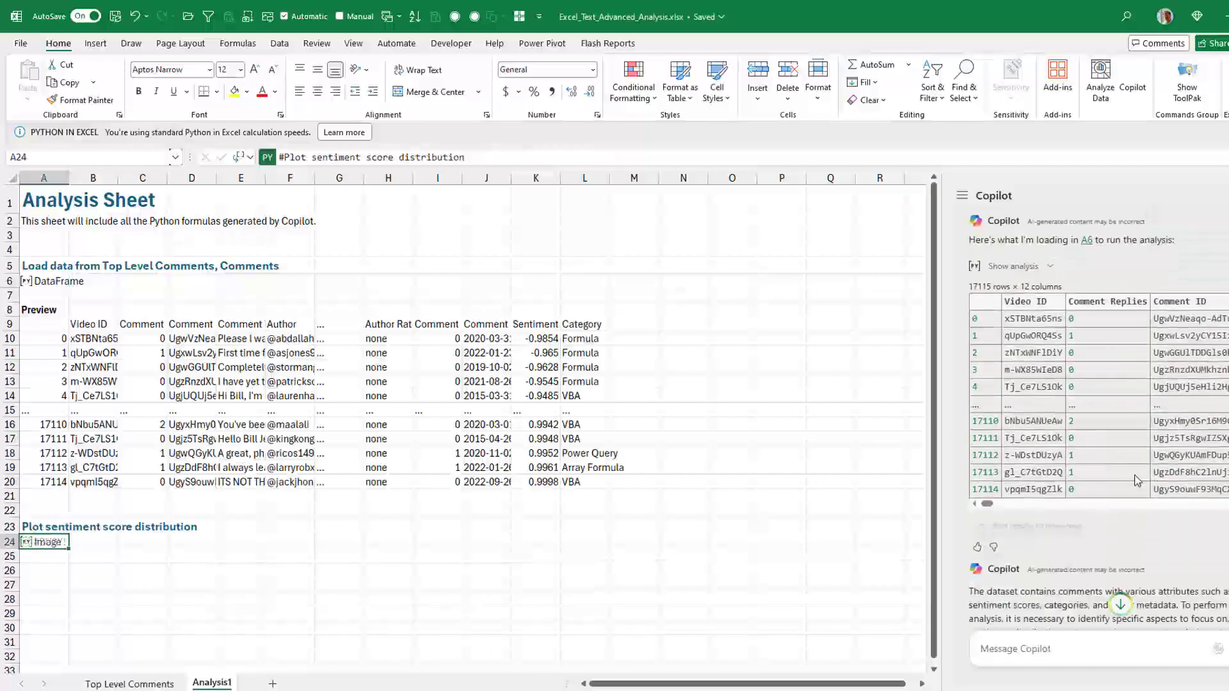
Step: Scroll the Analysis1 sheet to bring the sentiment score histogram in A24 into view
scroll("down", 3)
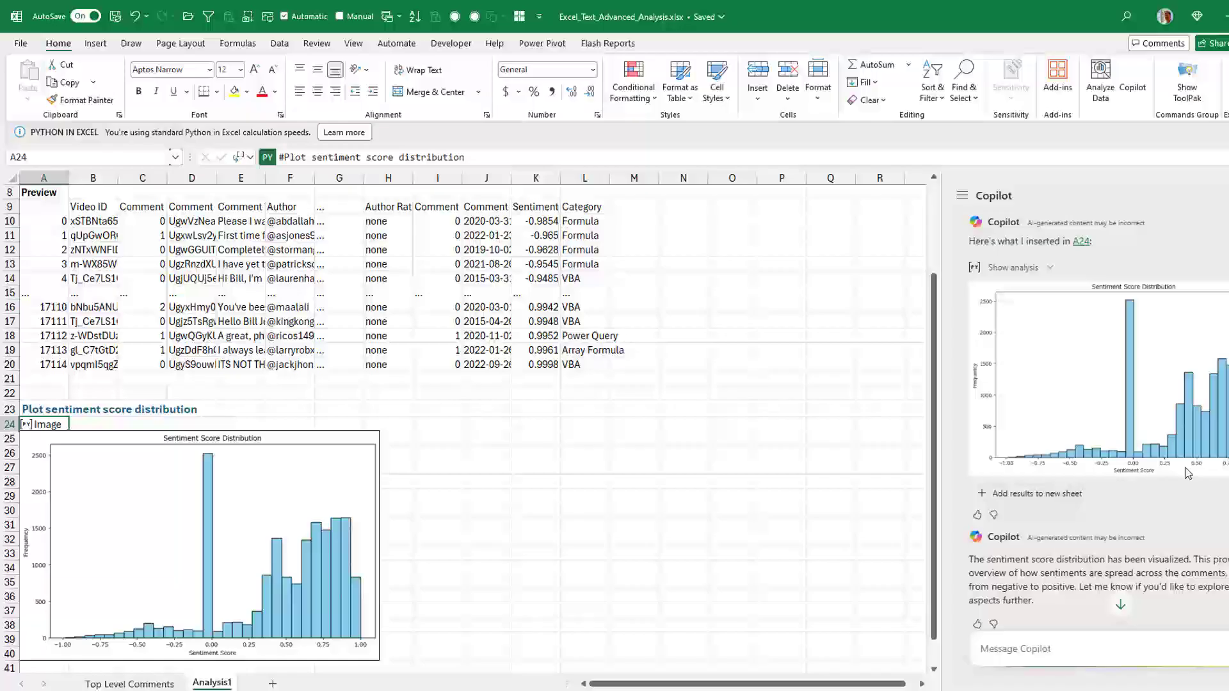
scroll("down", 3)
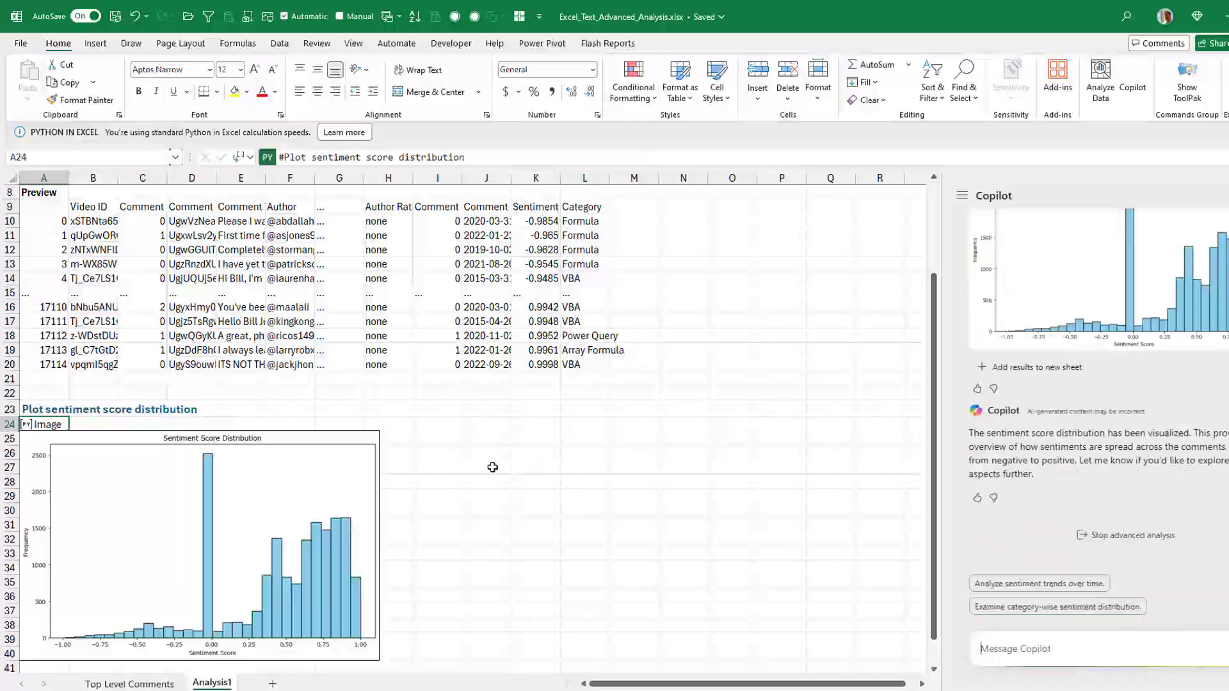
mouse_move(516, 464)
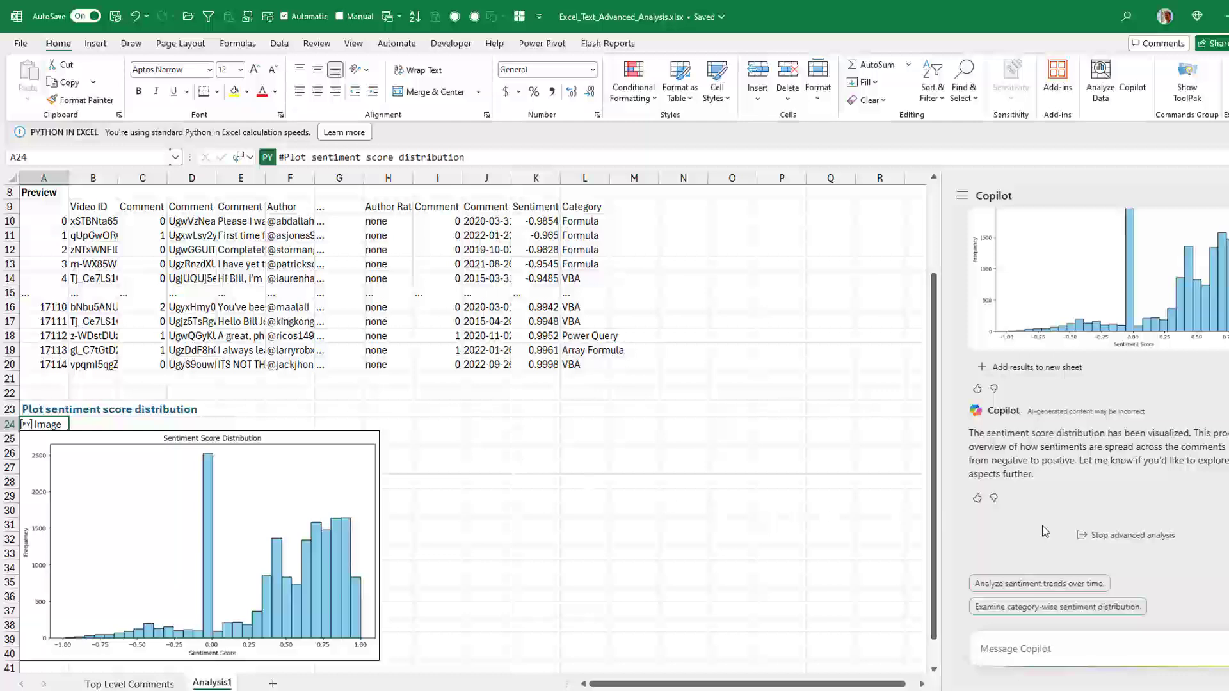
mouse_move(1040, 583)
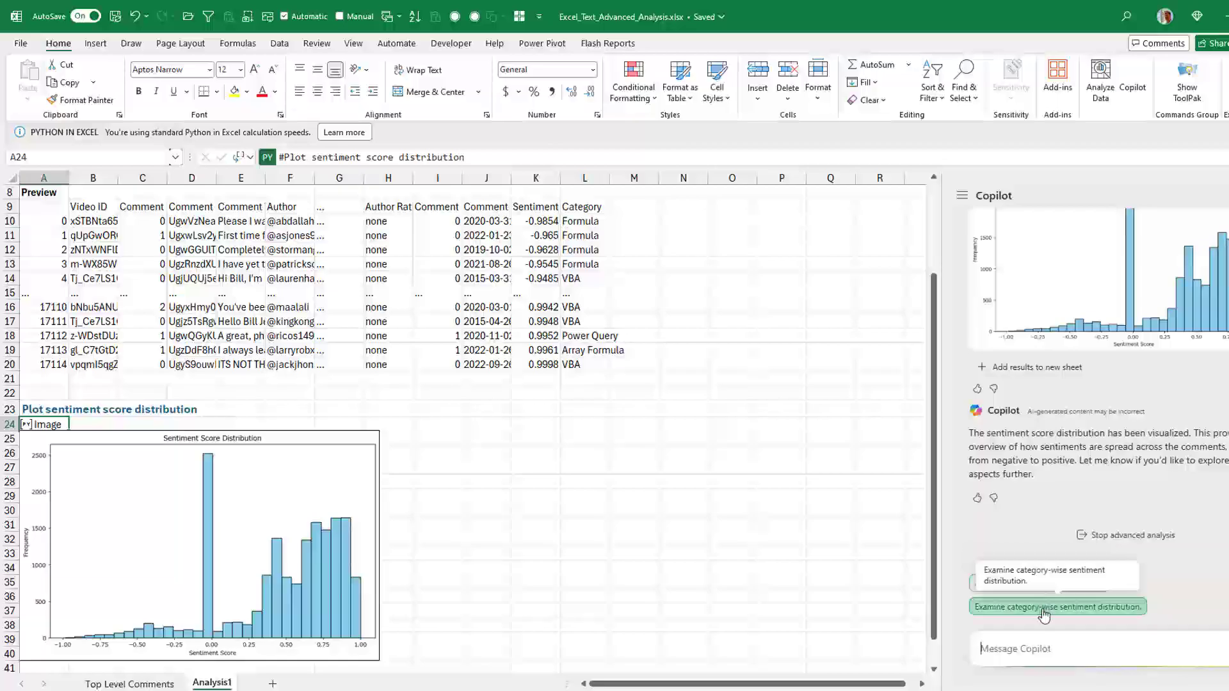
mouse_move(1039, 614)
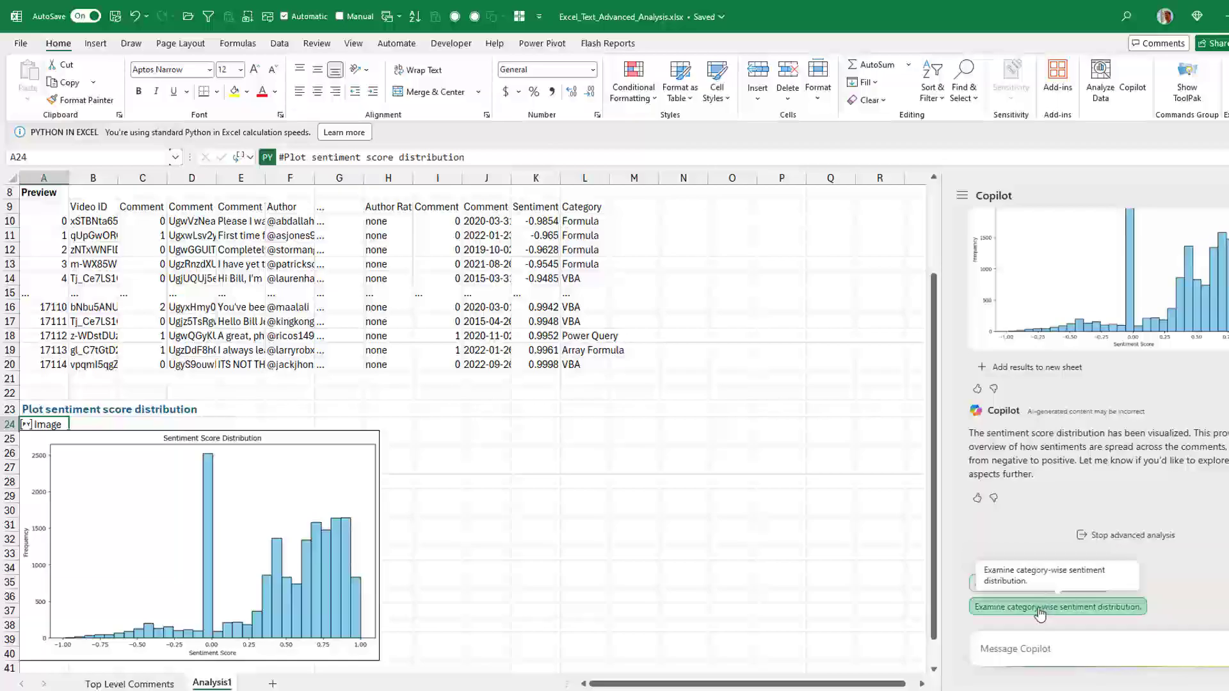